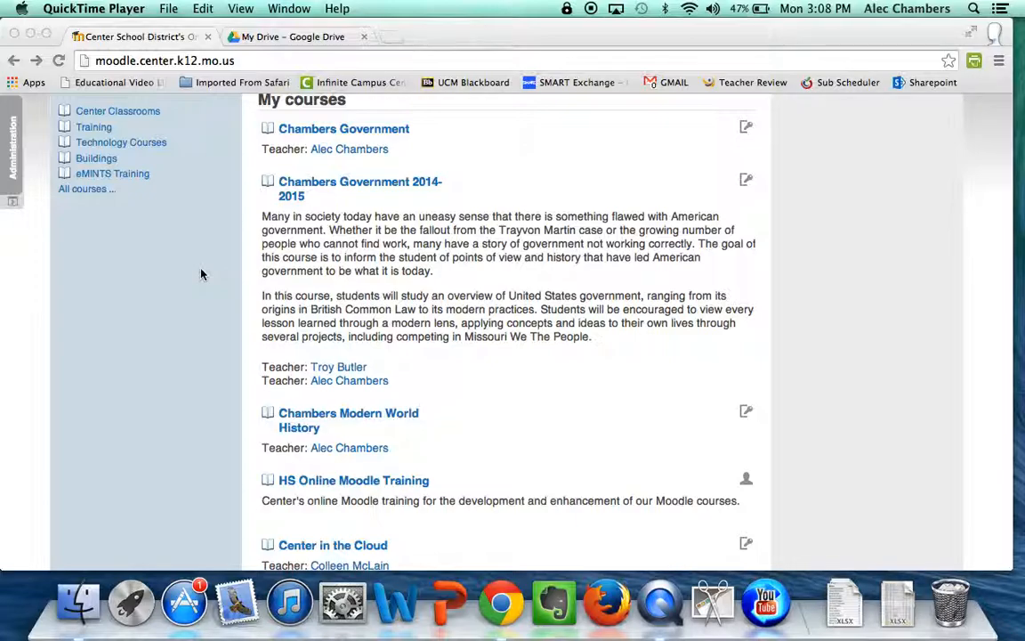
{"action": "mouse_move", "coordinate": [424, 379]}
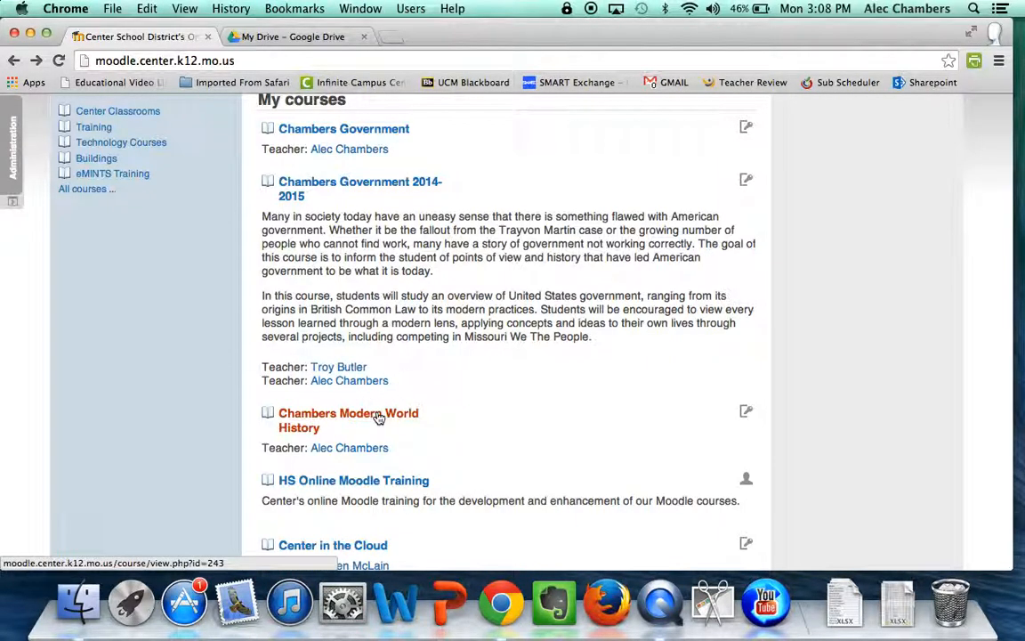
Open the Chambers Modern World History course and scroll to Unit 1 - Renaissance and Reformation
{"action": "left_click", "coordinate": [348, 419]}
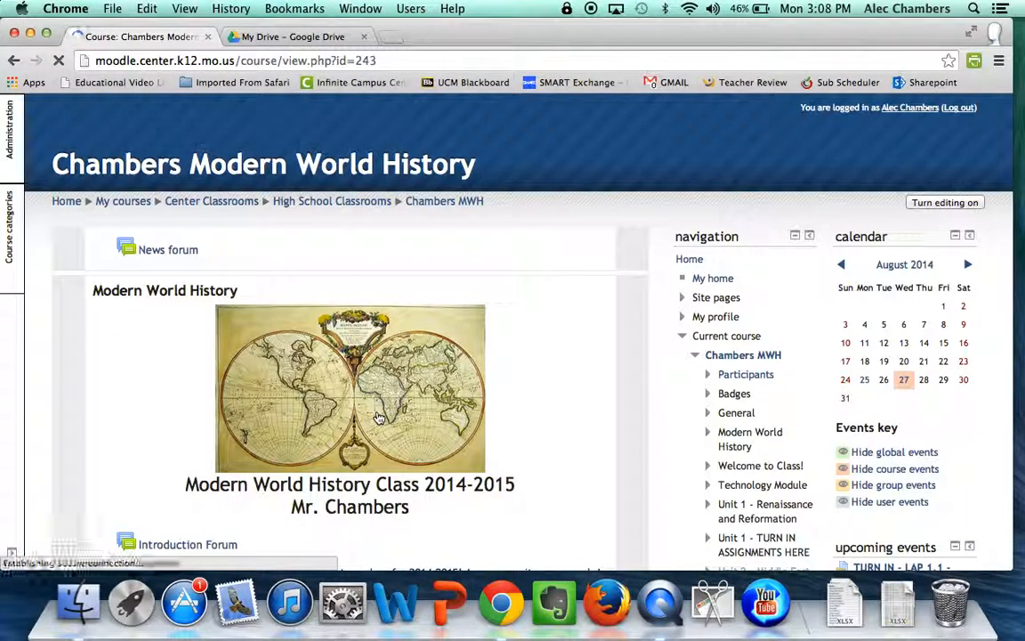
{"action": "scroll", "scroll_direction": "down", "scroll_amount": 3}
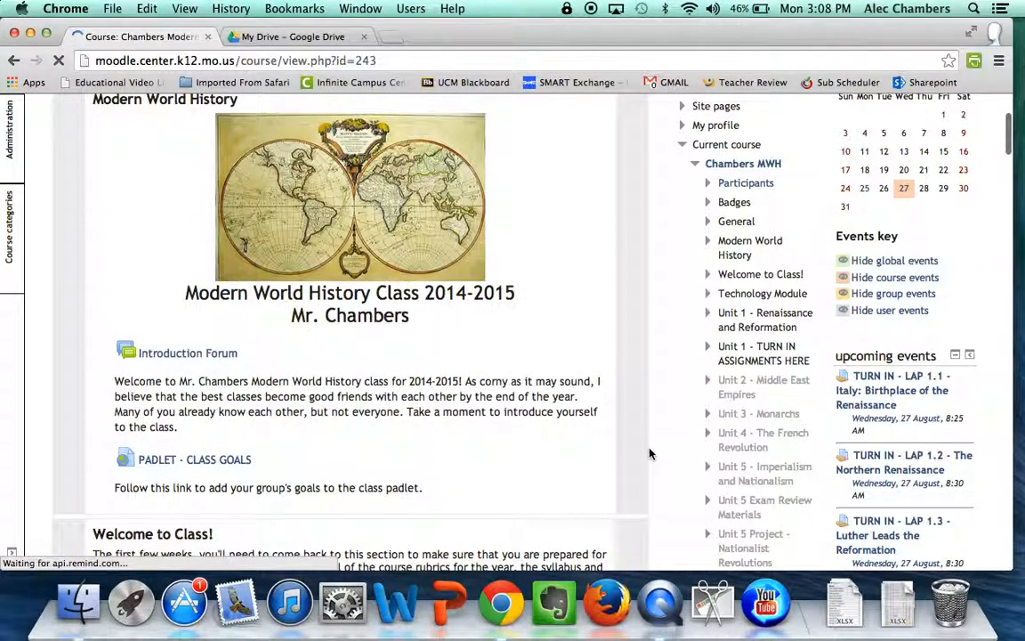
{"action": "scroll", "scroll_direction": "down", "scroll_amount": 3}
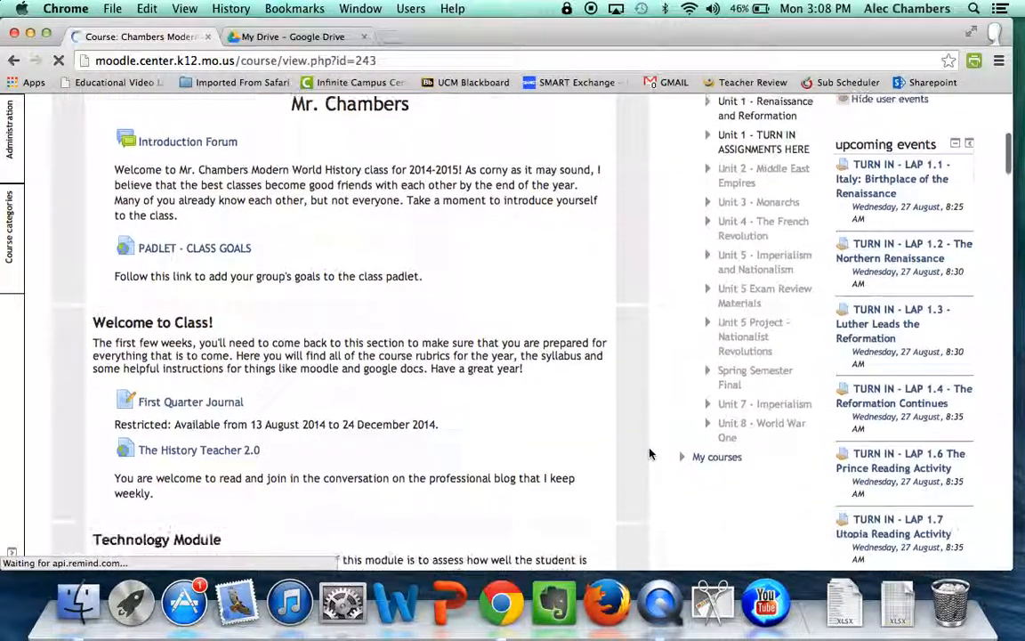
{"action": "scroll", "scroll_direction": "down", "scroll_amount": 3}
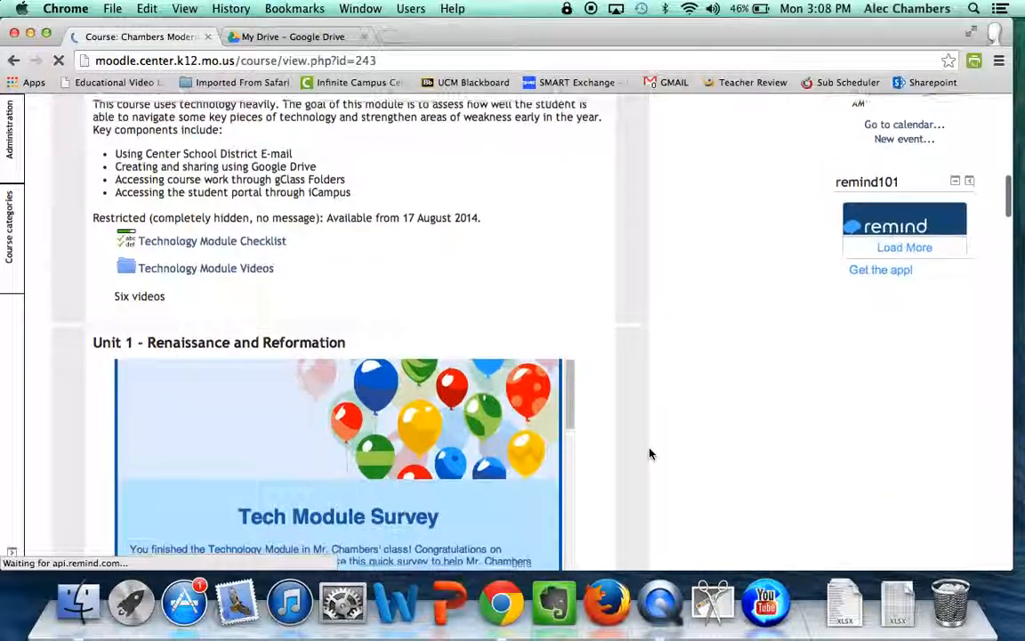
{"action": "scroll", "scroll_direction": "down", "scroll_amount": 3}
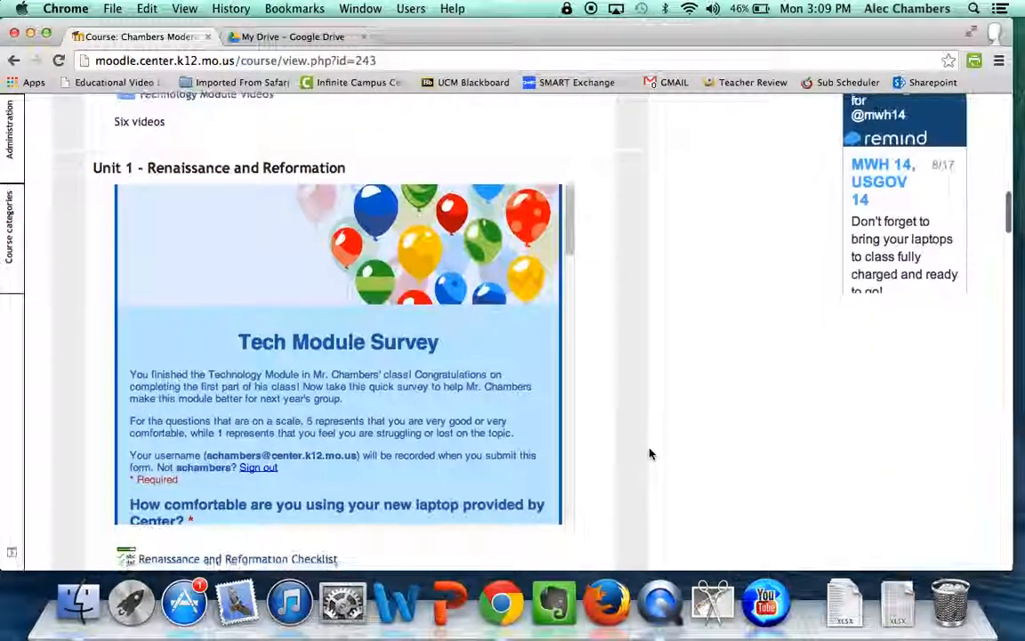
{"action": "scroll", "scroll_direction": "up", "scroll_amount": 3}
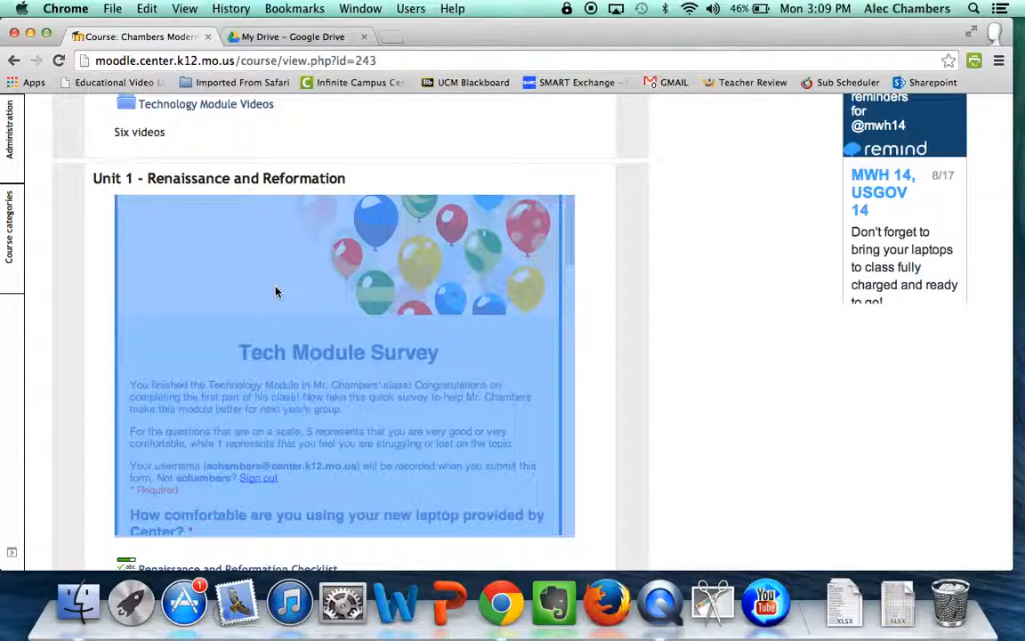
{"action": "mouse_move", "coordinate": [621, 287]}
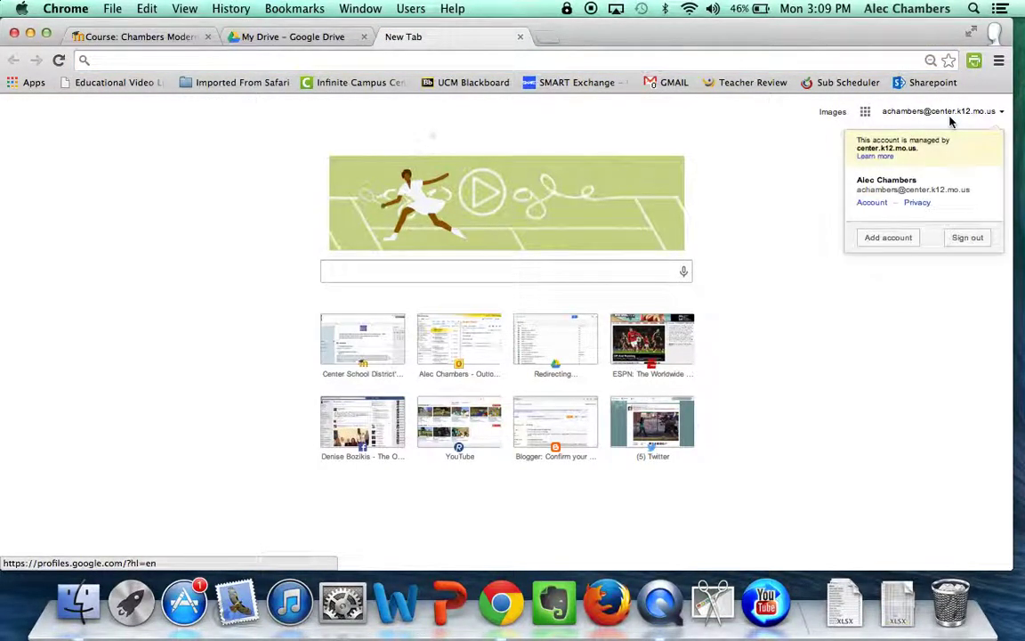
{"action": "mouse_move", "coordinate": [974, 258]}
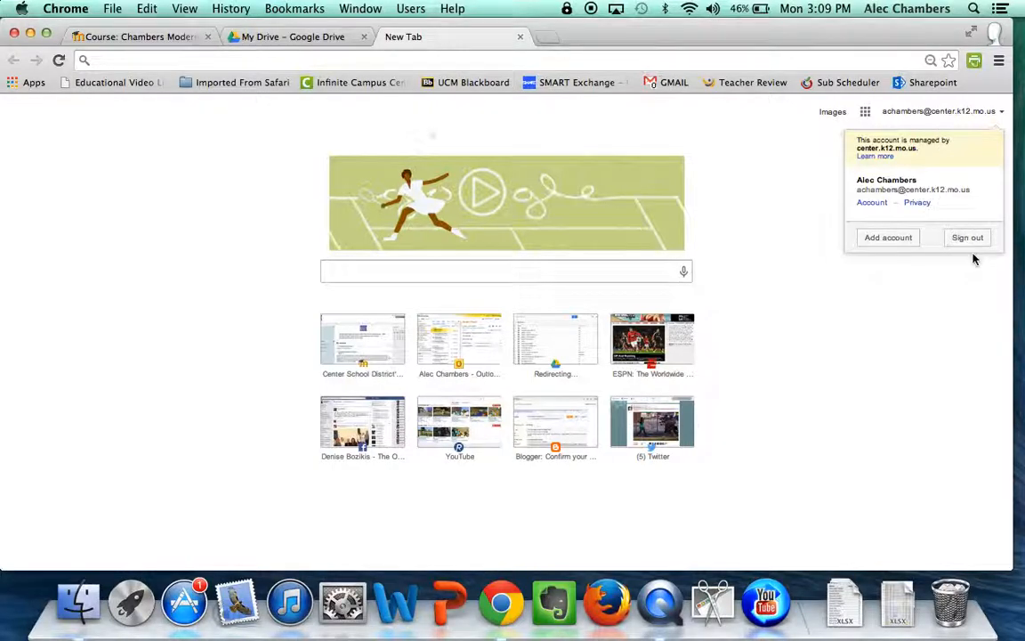
{"action": "mouse_move", "coordinate": [979, 256]}
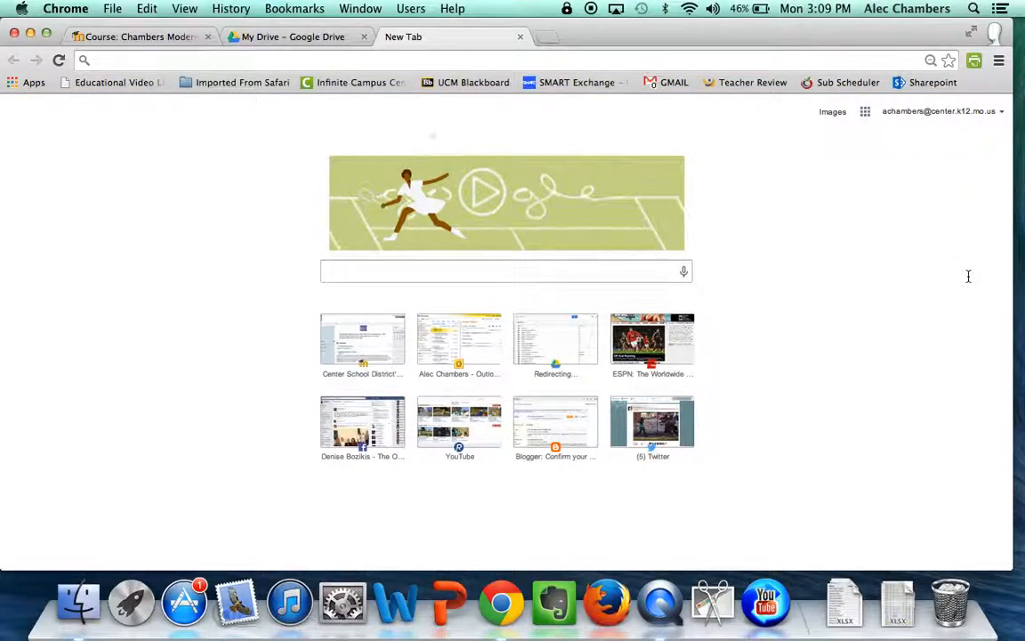
{"action": "mouse_move", "coordinate": [672, 55]}
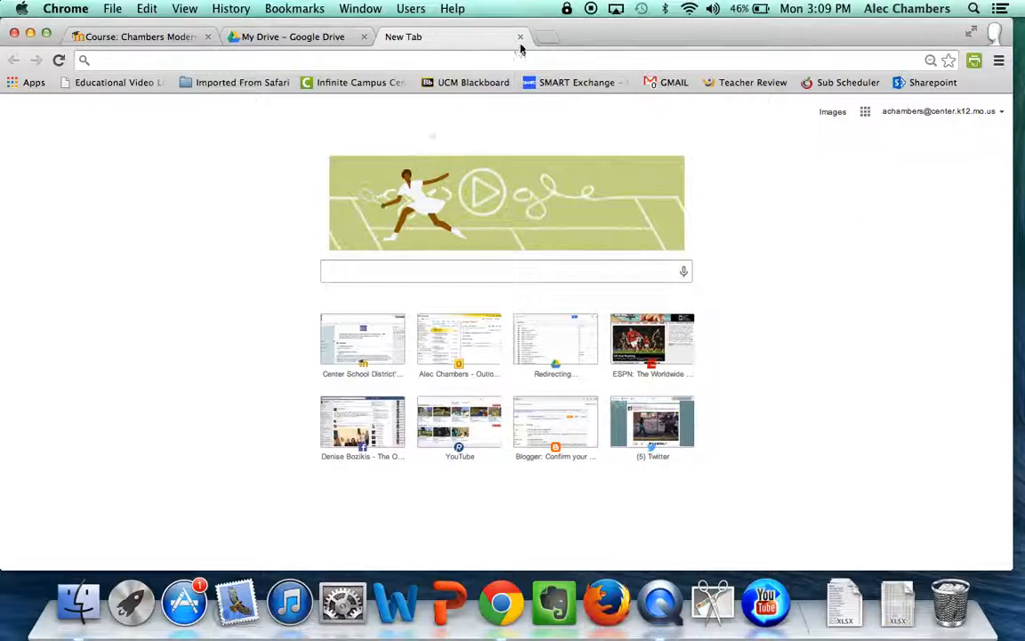
{"action": "left_click", "coordinate": [519, 36]}
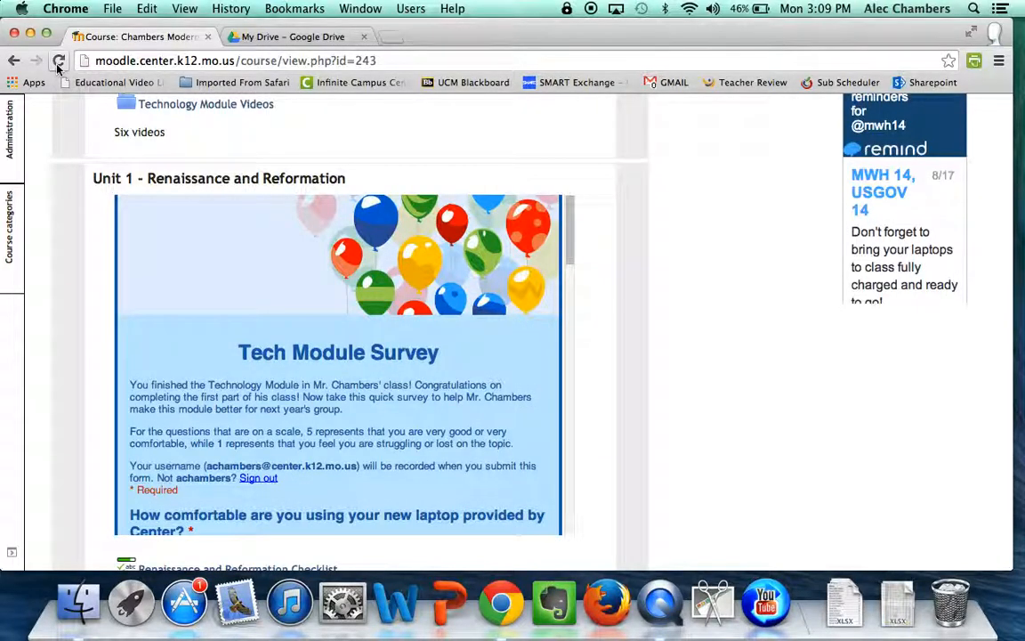
Reload the course page and scroll past the checklist to the Unit 1 LAP link
{"action": "left_click", "coordinate": [59, 60]}
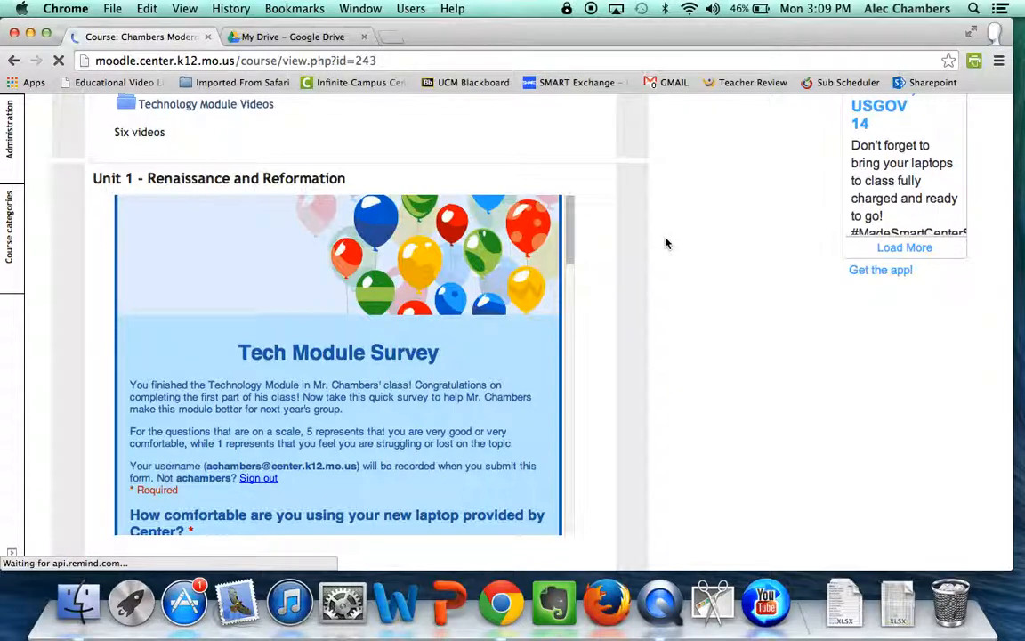
{"action": "scroll", "scroll_direction": "down", "scroll_amount": 3}
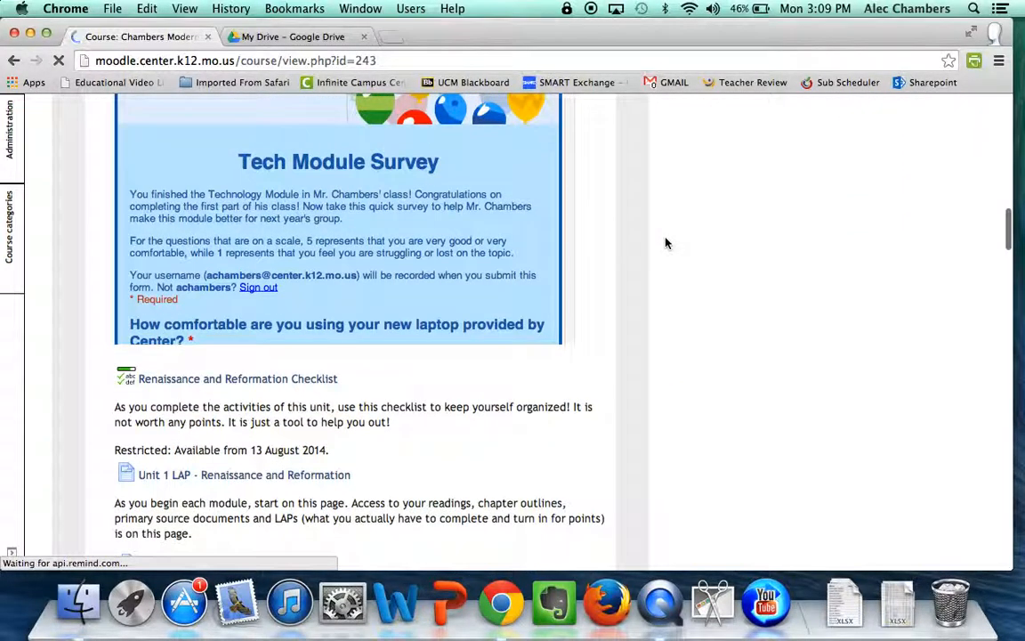
{"action": "mouse_move", "coordinate": [637, 260]}
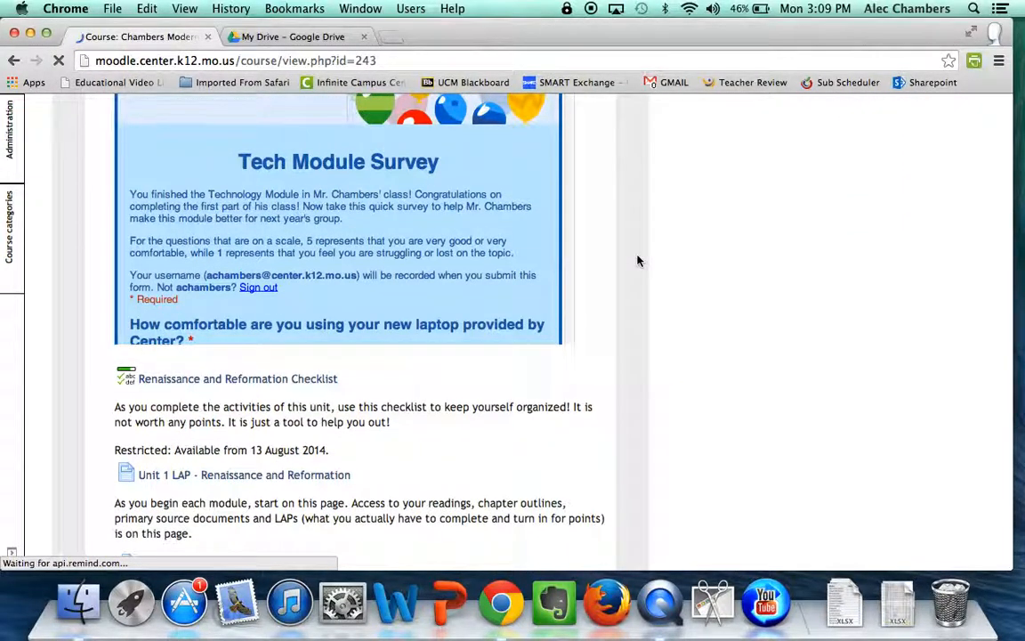
{"action": "scroll", "scroll_direction": "up", "scroll_amount": 3}
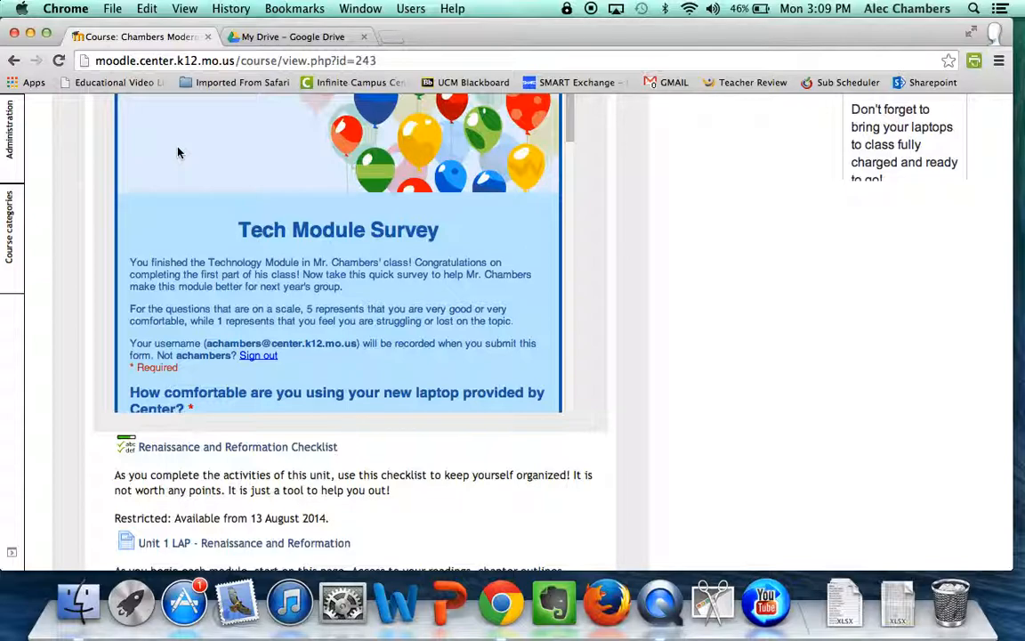
{"action": "mouse_move", "coordinate": [721, 278]}
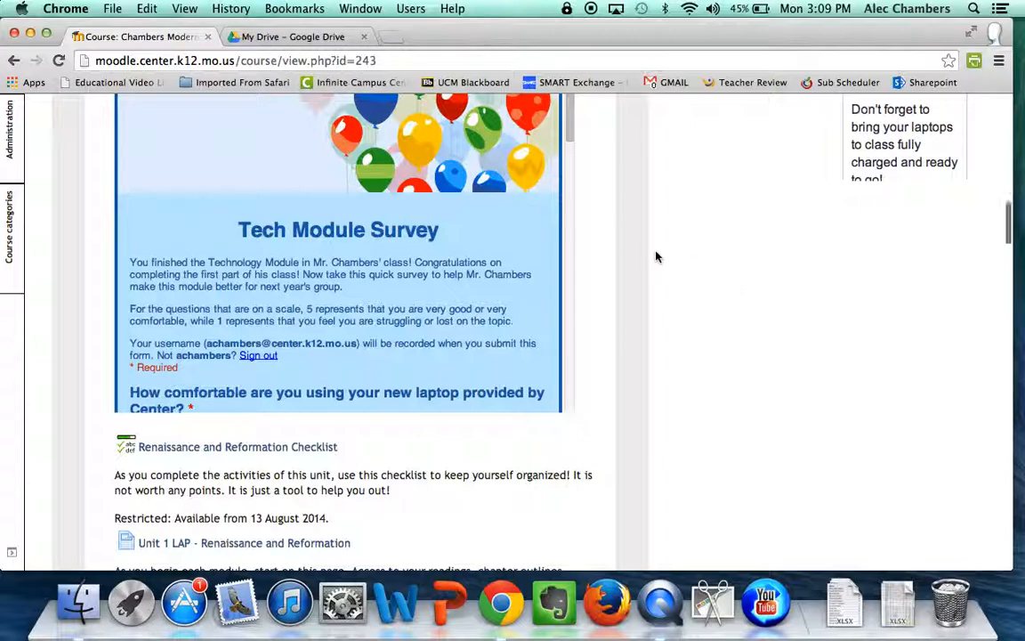
{"action": "scroll", "scroll_direction": "down", "scroll_amount": 3}
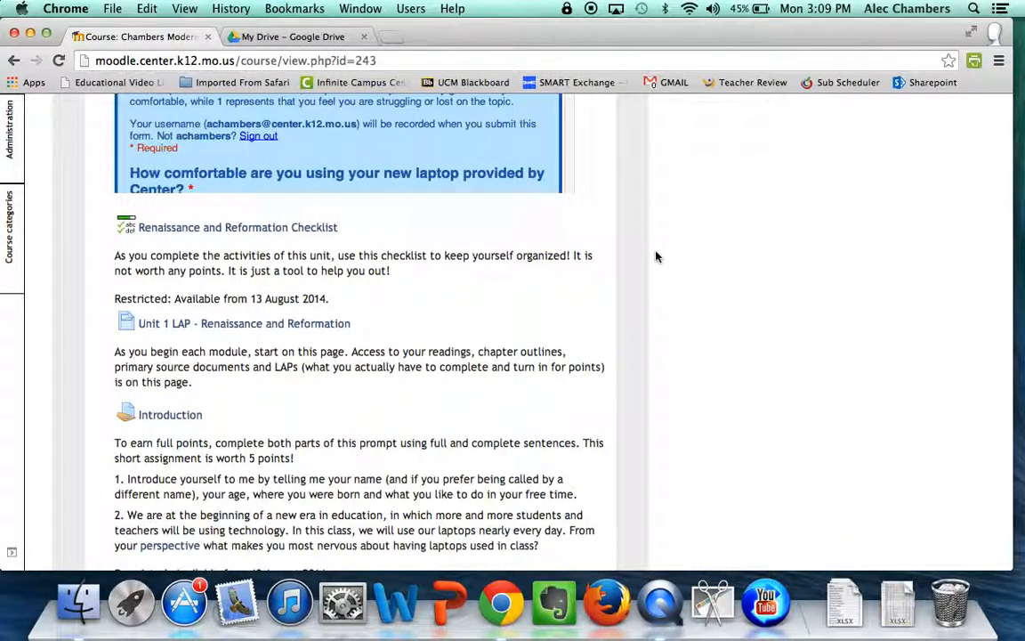
{"action": "scroll", "scroll_direction": "down", "scroll_amount": 3}
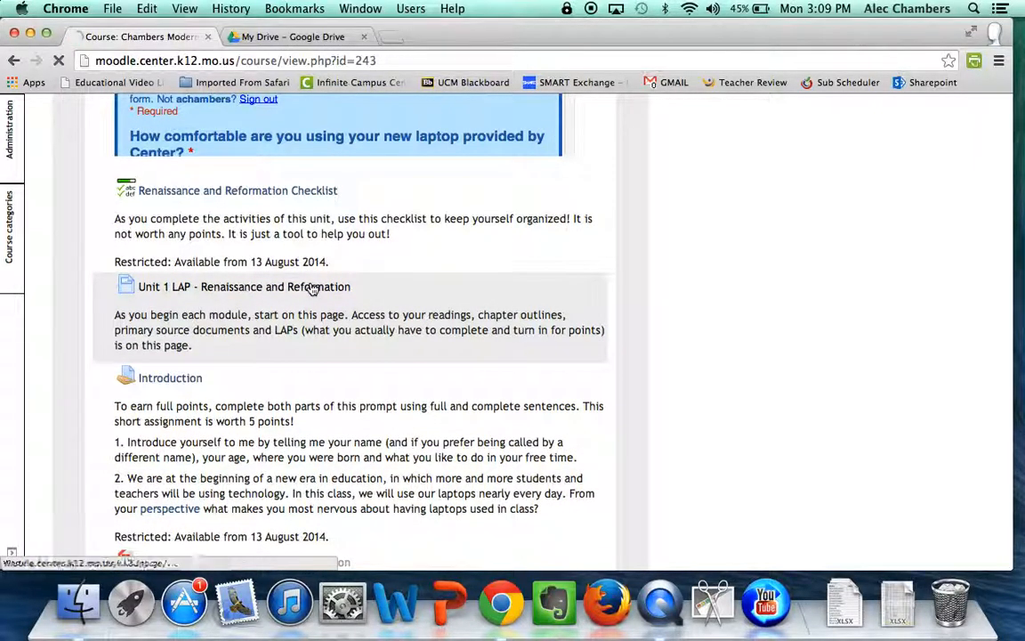
Open the Unit 1 LAP page and scroll to LAP 1.6 The Prince Reading Activity
{"action": "left_click", "coordinate": [225, 285]}
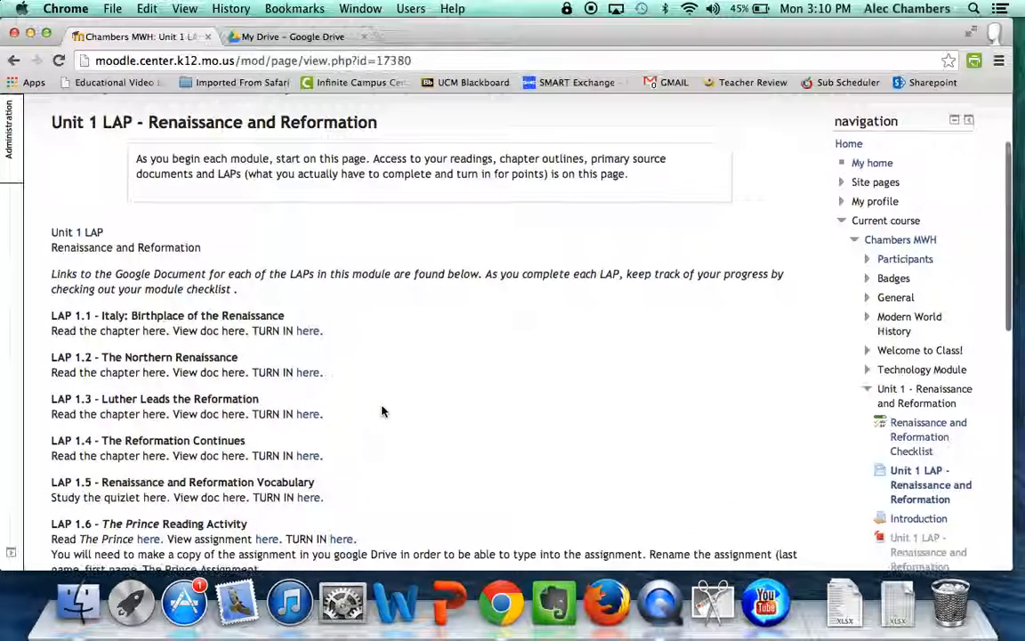
{"action": "scroll", "scroll_direction": "down", "scroll_amount": 3}
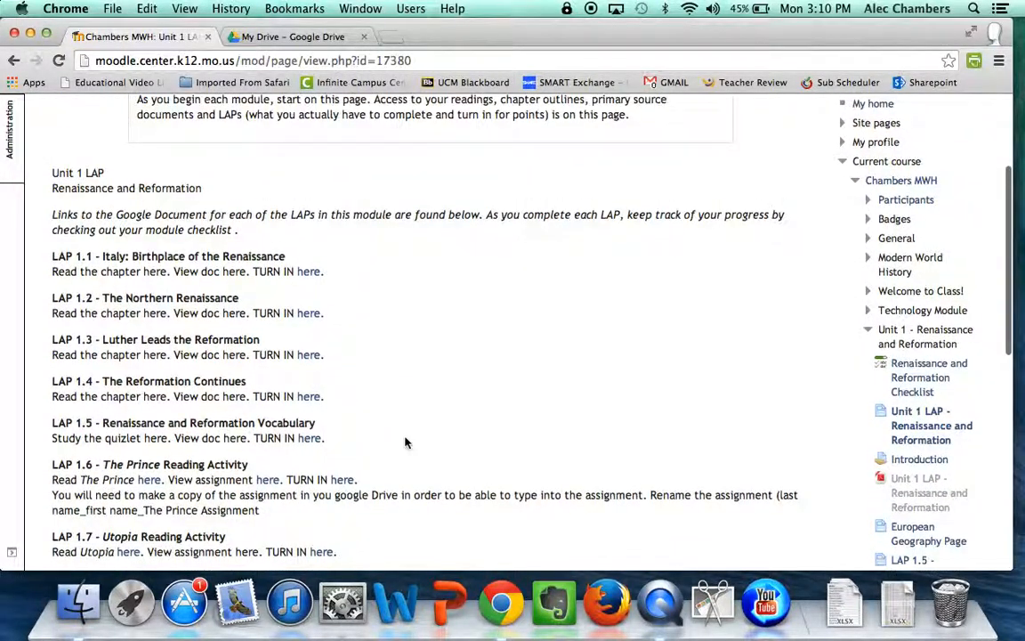
{"action": "mouse_move", "coordinate": [291, 312]}
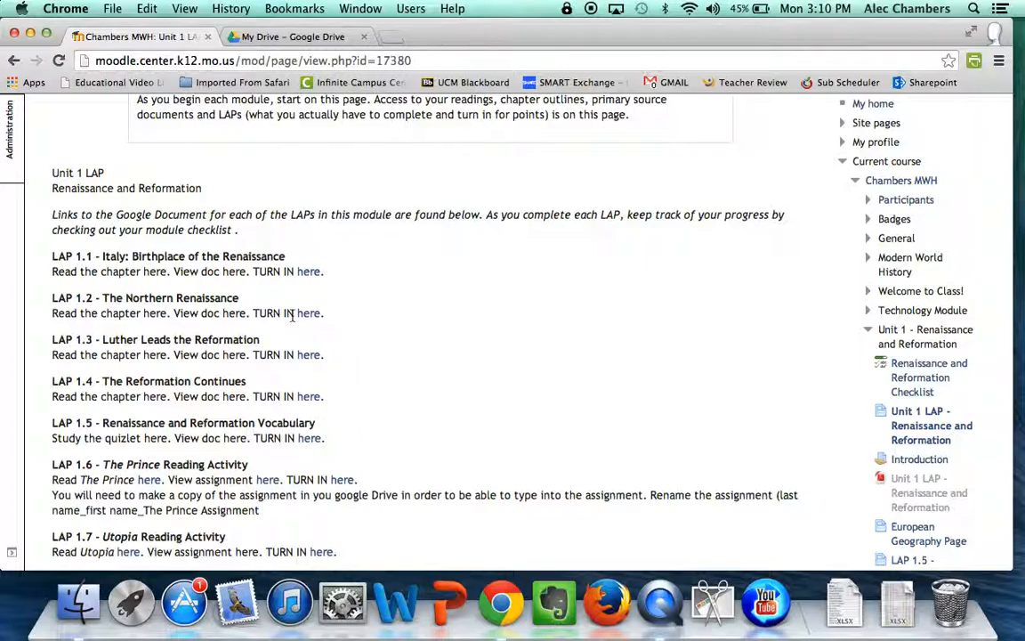
{"action": "scroll", "scroll_direction": "down", "scroll_amount": 3}
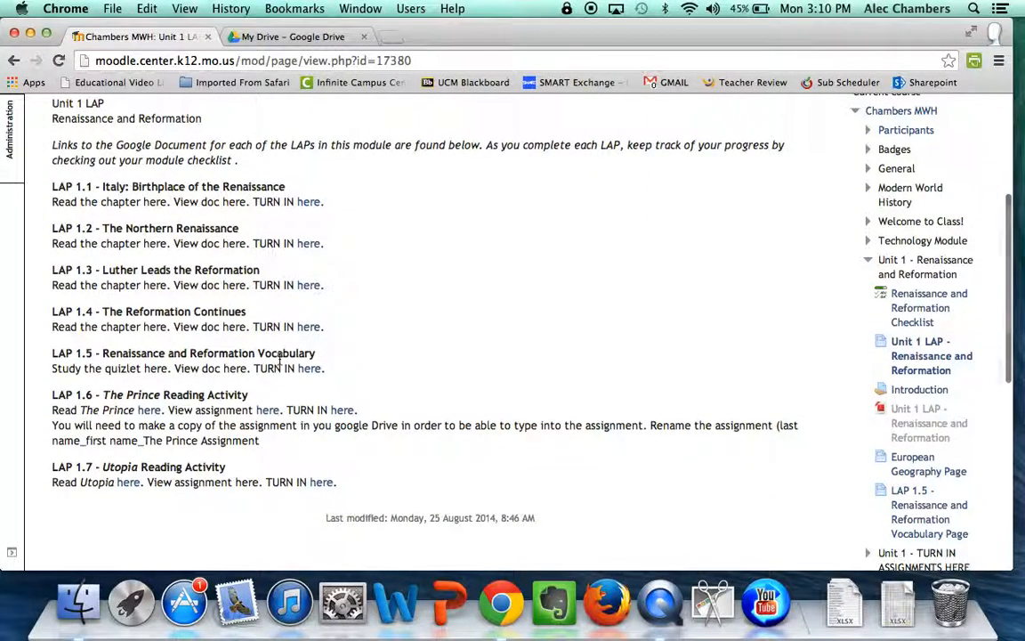
{"action": "mouse_move", "coordinate": [283, 397]}
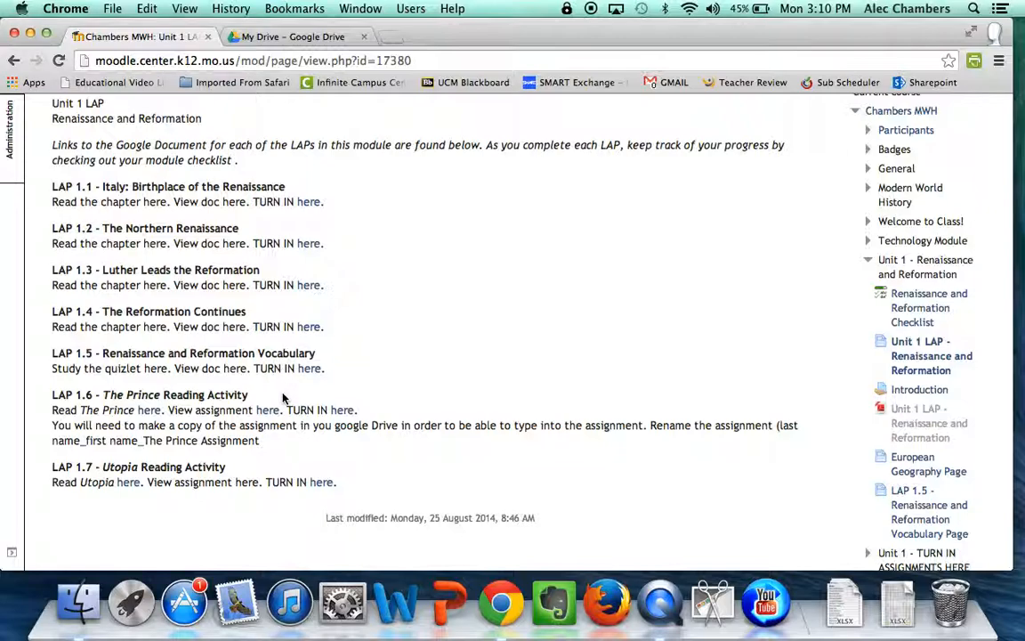
{"action": "mouse_move", "coordinate": [274, 393]}
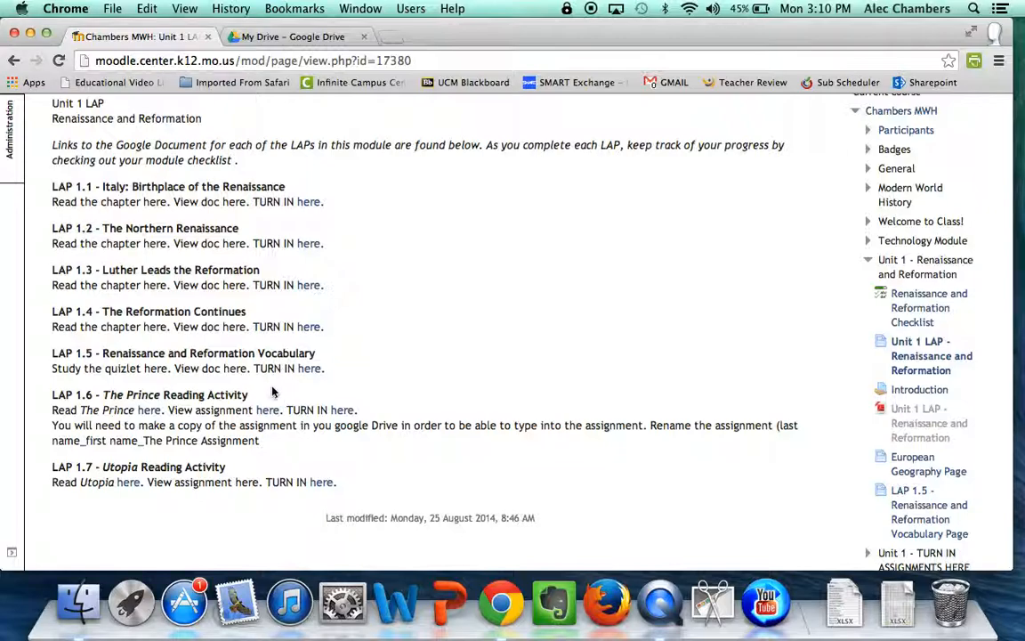
{"action": "mouse_move", "coordinate": [290, 399]}
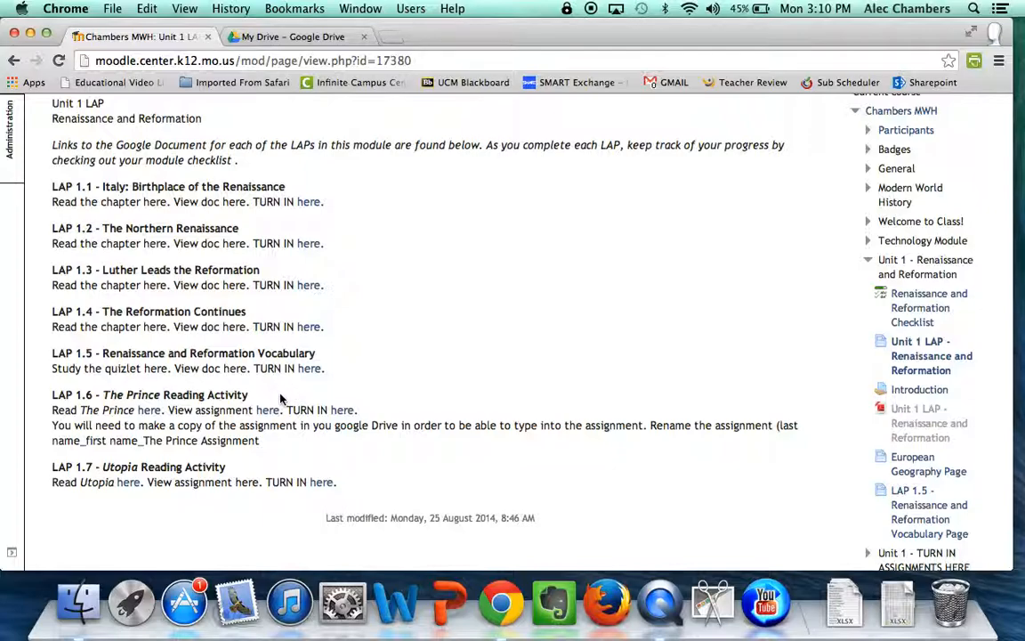
{"action": "mouse_move", "coordinate": [96, 402]}
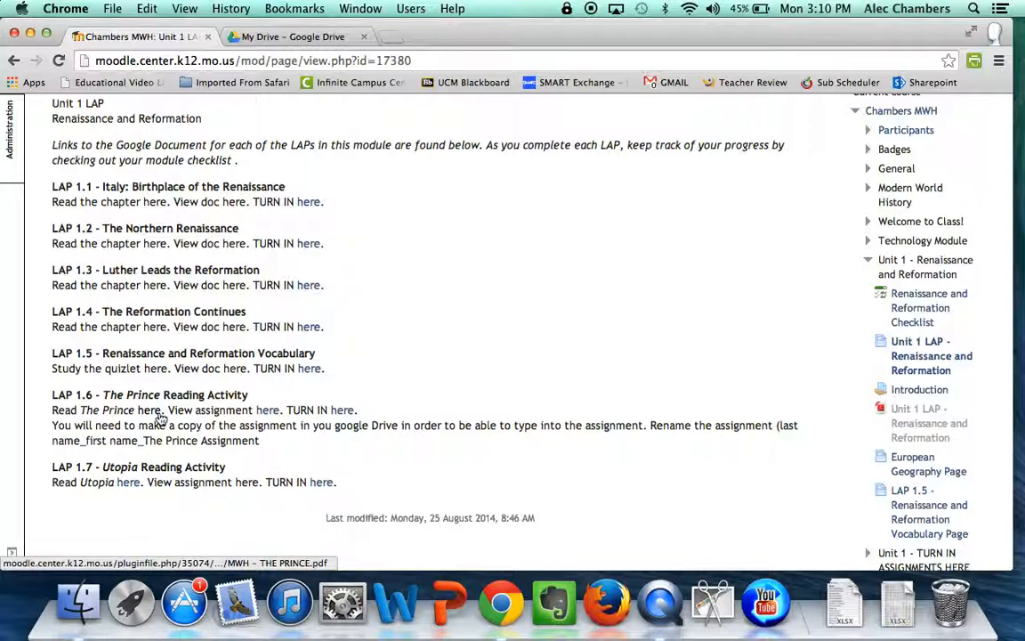
Open The Prince reading PDF from LAP 1.6 and scroll through Machiavelli's excerpt
{"action": "left_click", "coordinate": [147, 409]}
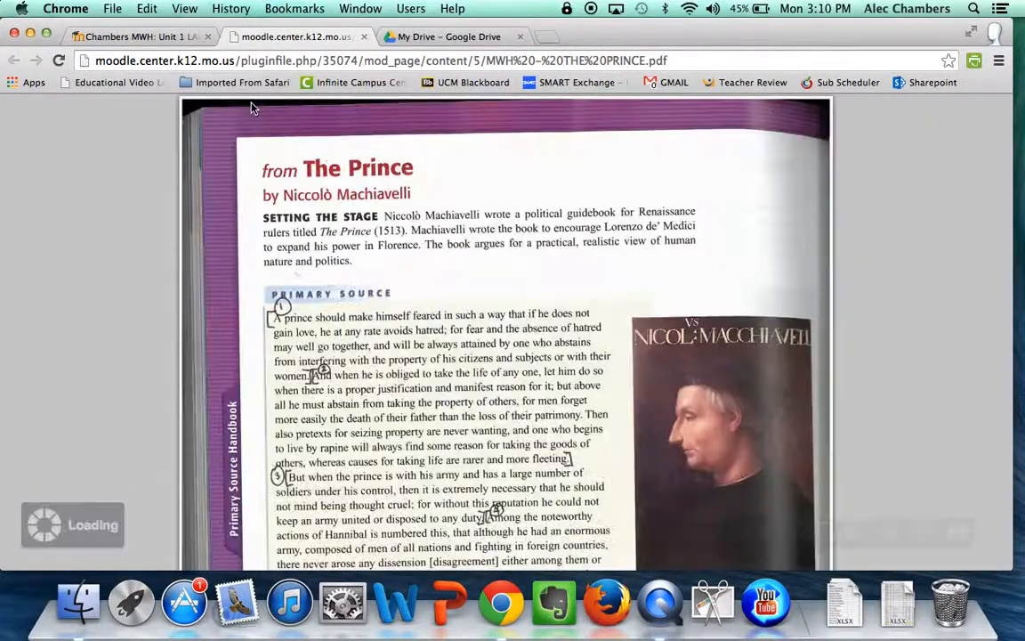
{"action": "scroll", "scroll_direction": "down", "scroll_amount": 3}
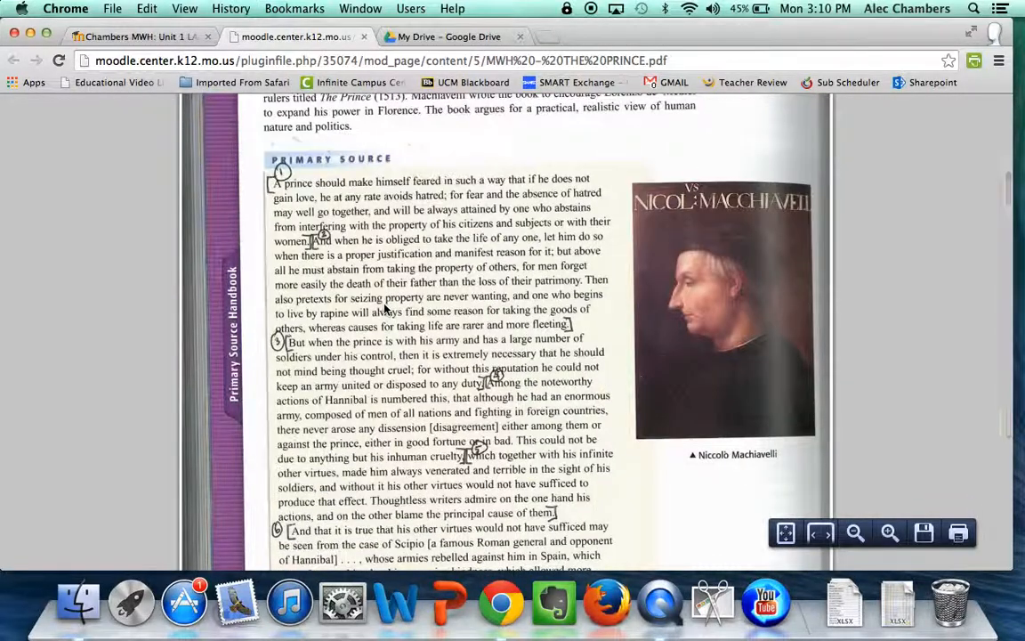
{"action": "scroll", "scroll_direction": "down", "scroll_amount": 3}
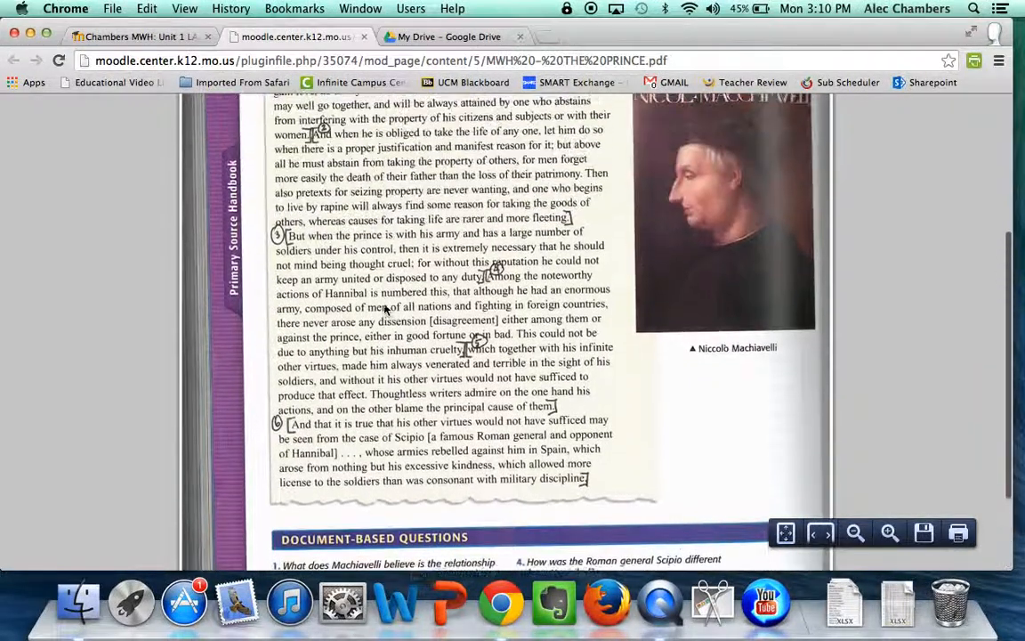
{"action": "scroll", "scroll_direction": "up", "scroll_amount": 3}
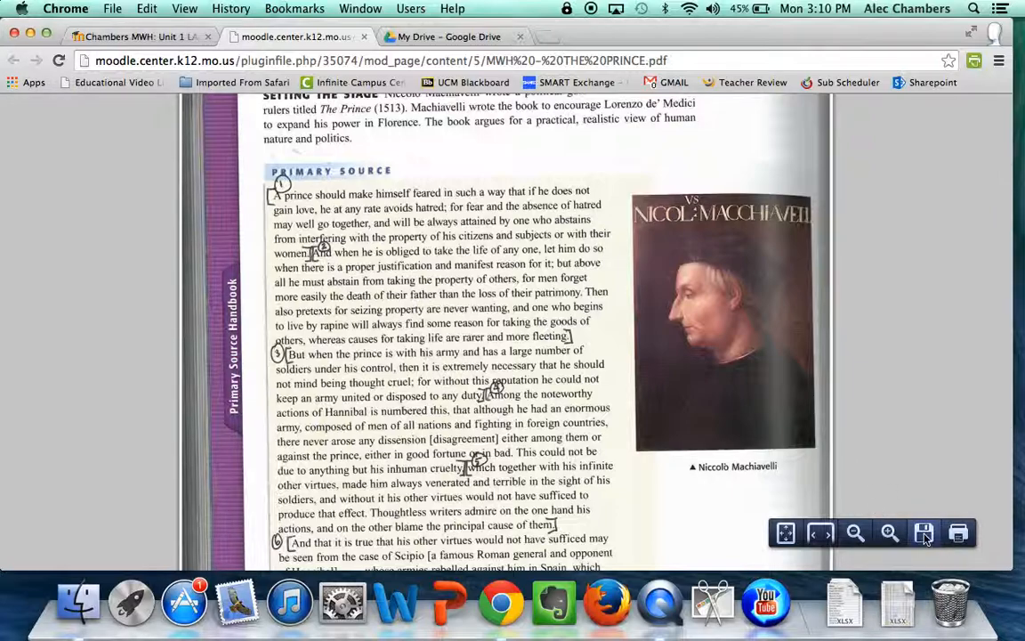
Save the PDF to the Desktop as 'achambers The Prince Reading.pdf'
{"action": "left_click", "coordinate": [922, 532]}
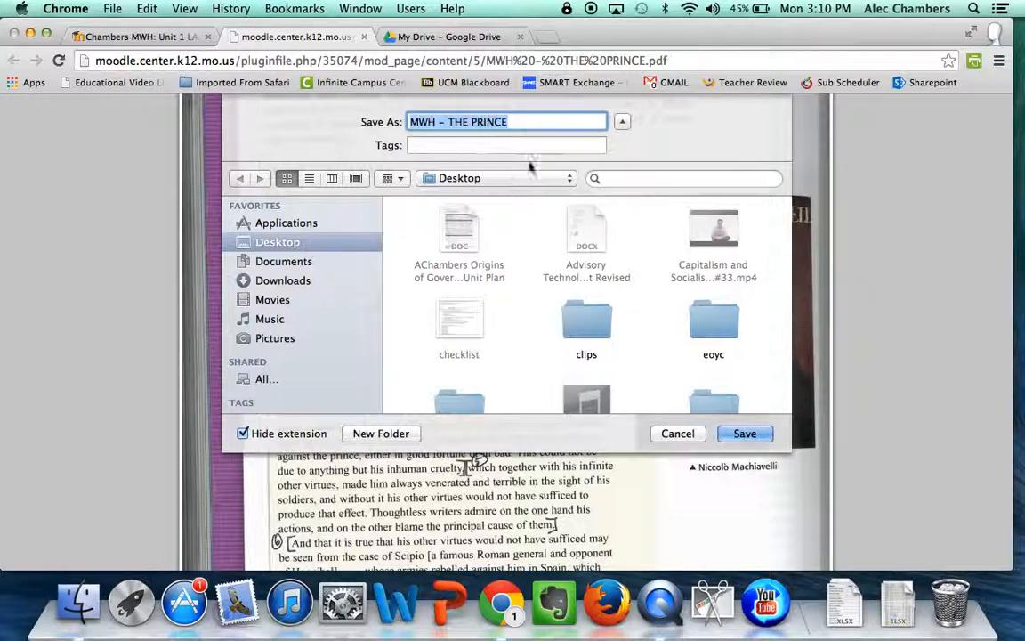
{"action": "mouse_move", "coordinate": [544, 141]}
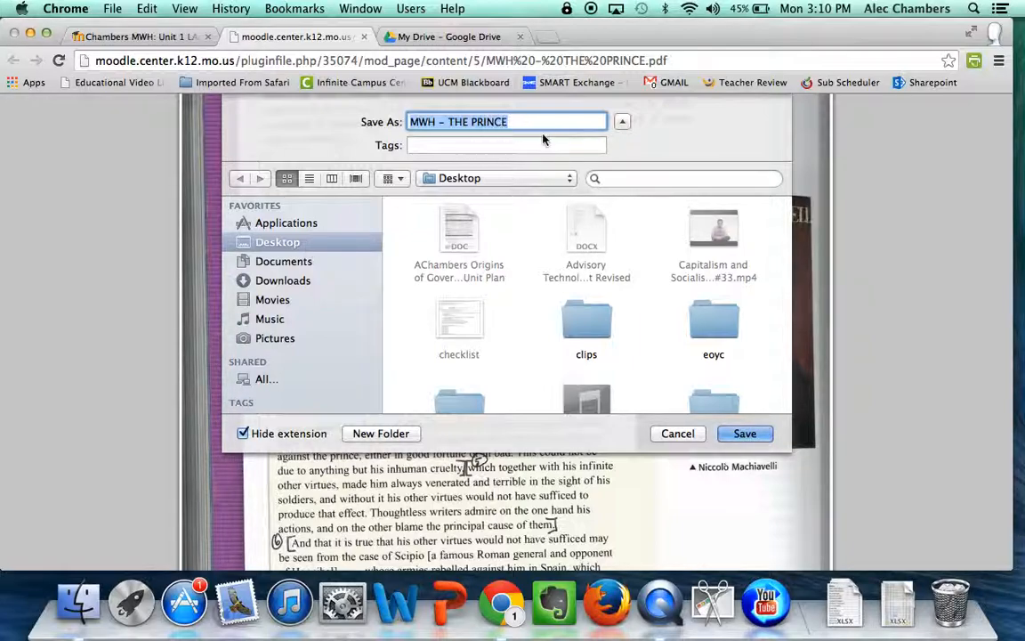
{"action": "type", "text": "achambers The Pi"}
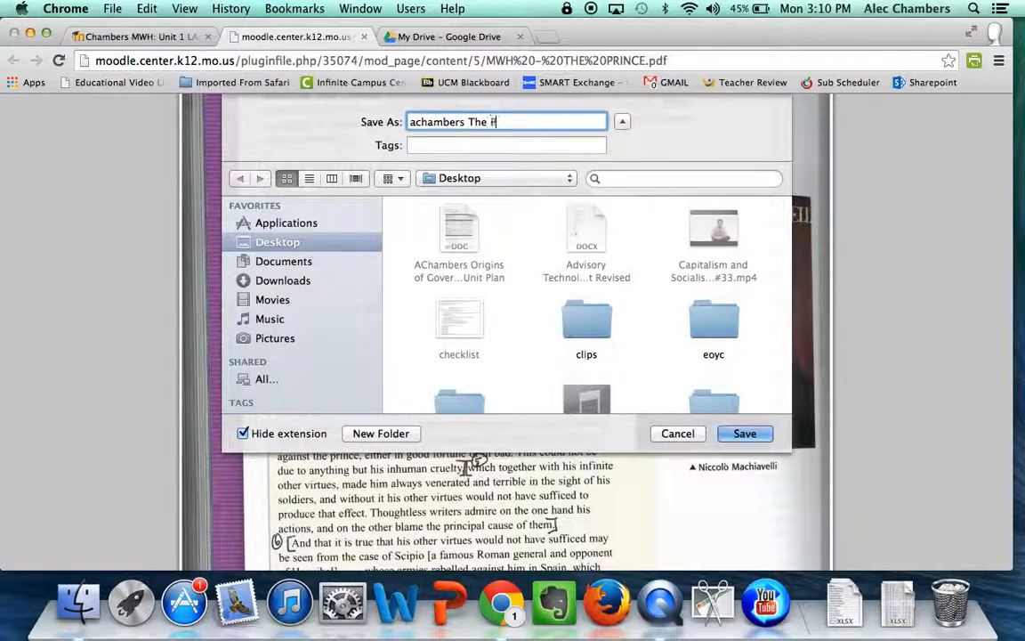
{"action": "type", "text": "rince Reading"}
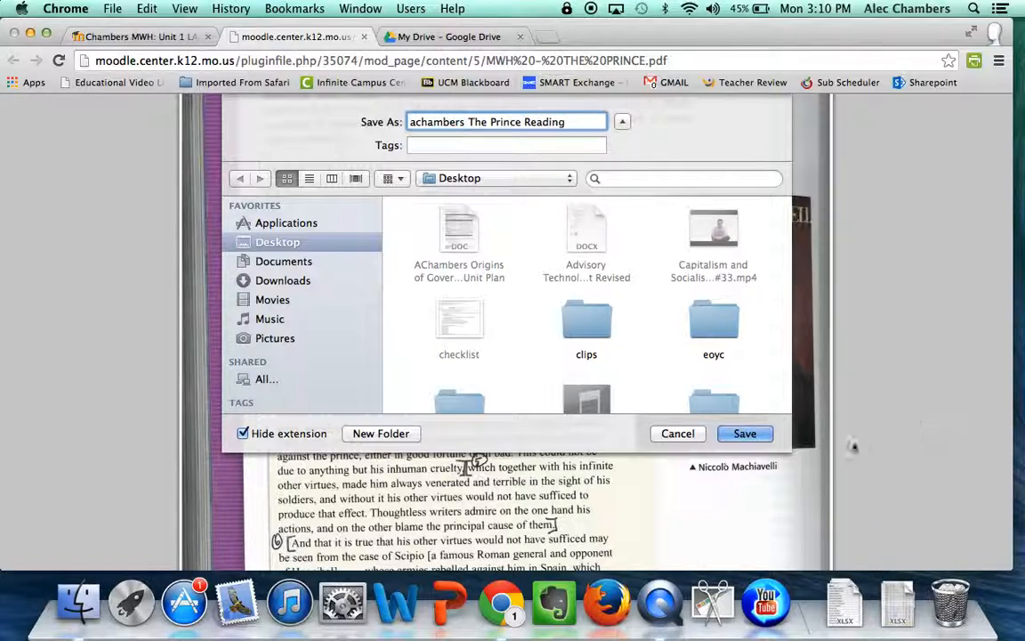
{"action": "left_click", "coordinate": [745, 433]}
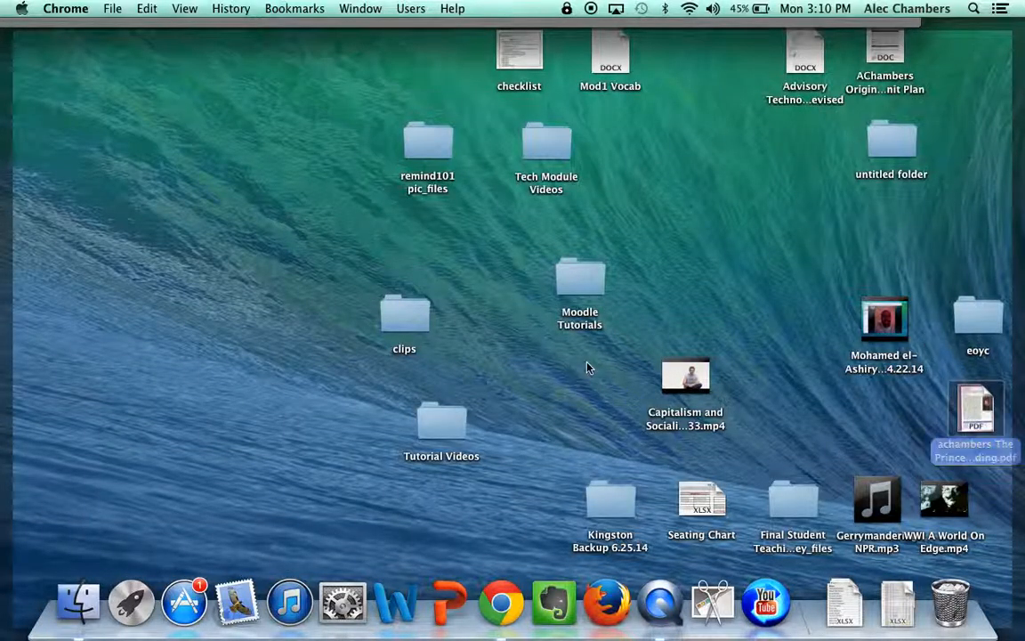
Drag the saved Prince PDF from the desktop's right edge to mid-desktop
{"action": "left_click_drag", "start_coordinate": [976, 418], "coordinate": [470, 245]}
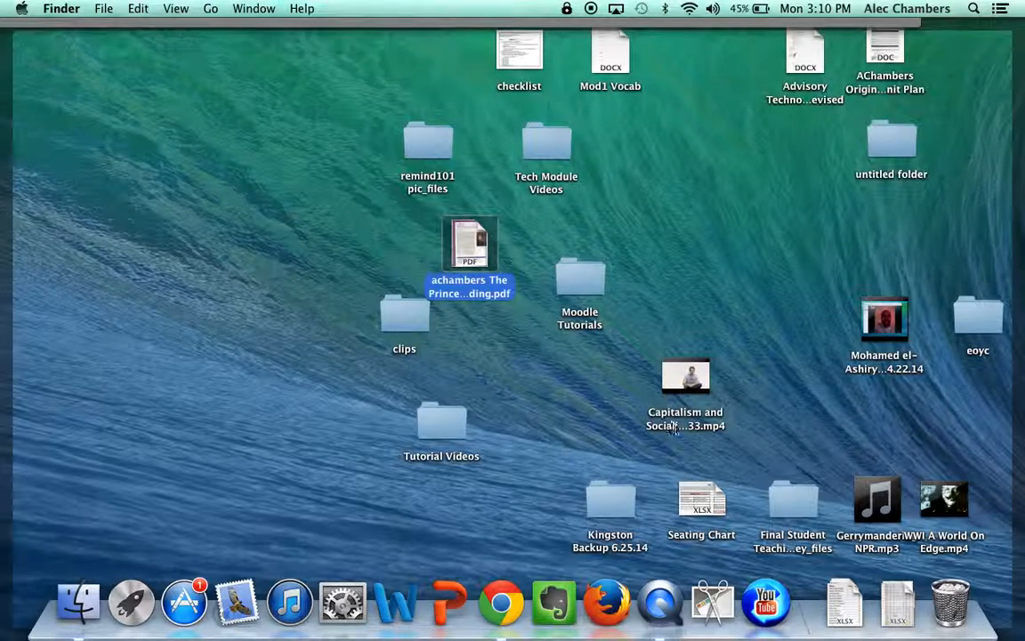
{"action": "mouse_move", "coordinate": [809, 400]}
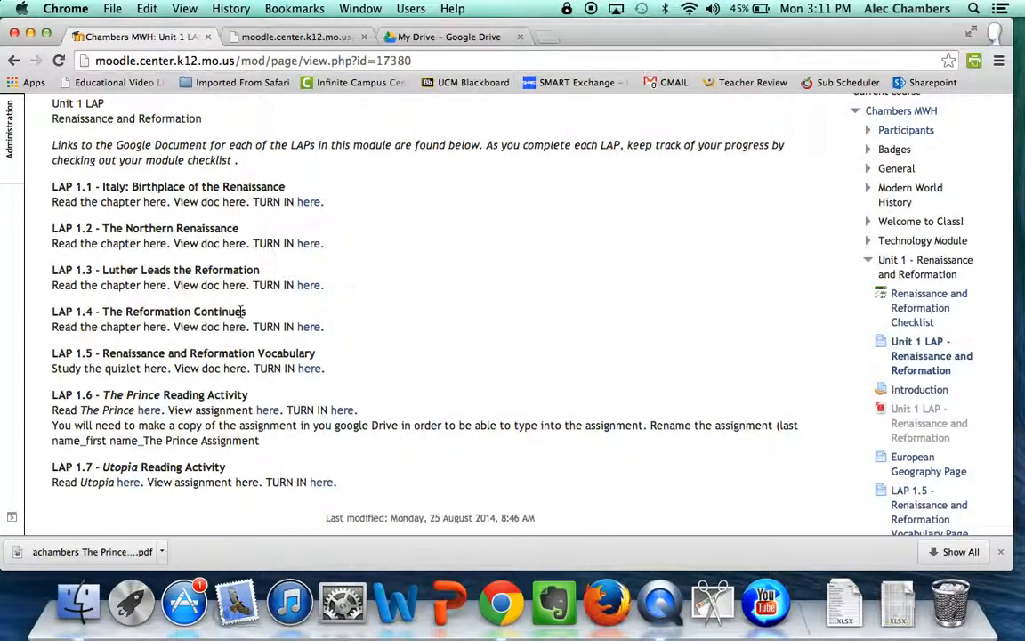
Scroll the Unit 1 LAP page to the reading activities list
{"action": "scroll", "scroll_direction": "down", "scroll_amount": 3}
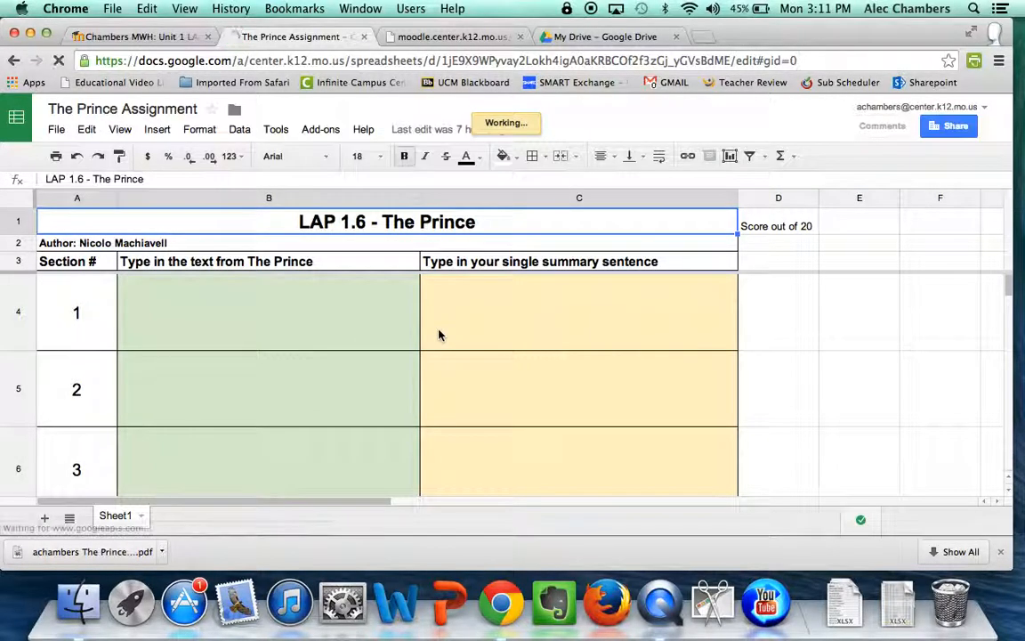
Compare The Prince Assignment sheet's section rows with the numbered passages in the reading PDF
{"action": "left_click", "coordinate": [268, 312]}
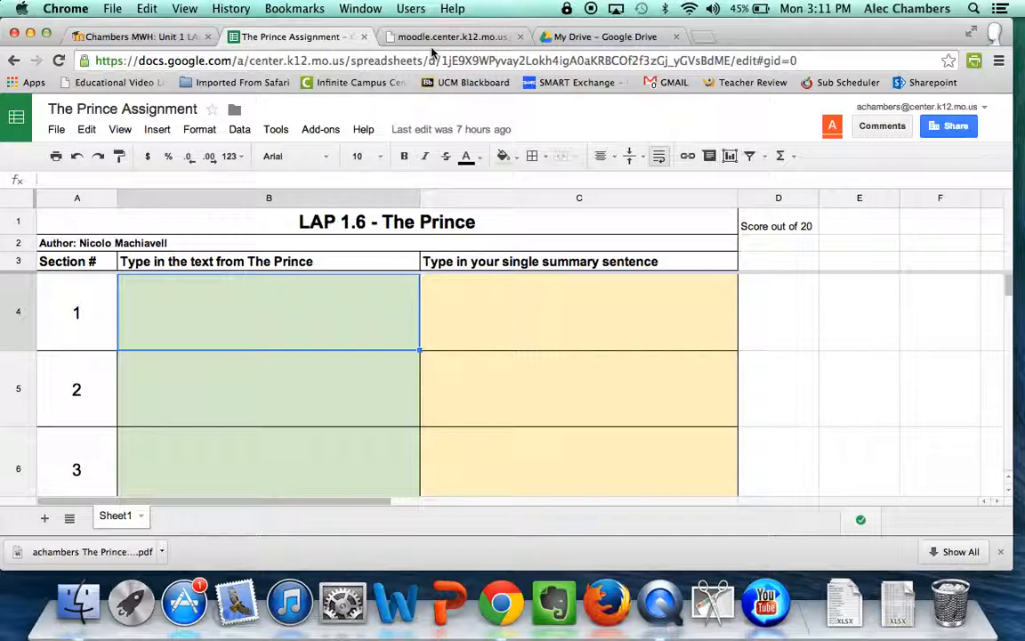
{"action": "mouse_move", "coordinate": [436, 37]}
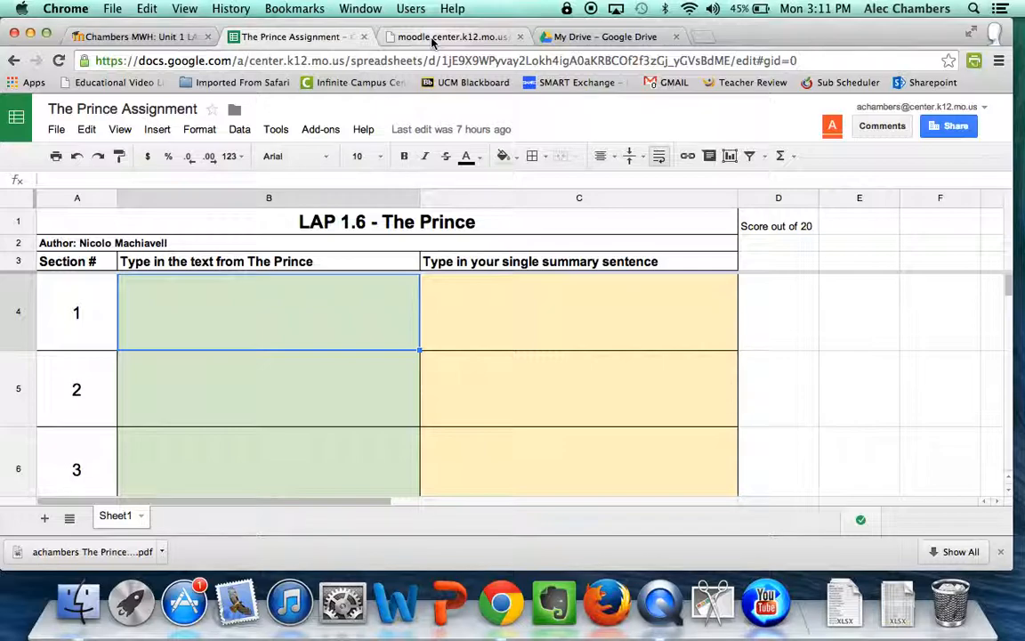
{"action": "left_click", "coordinate": [449, 36]}
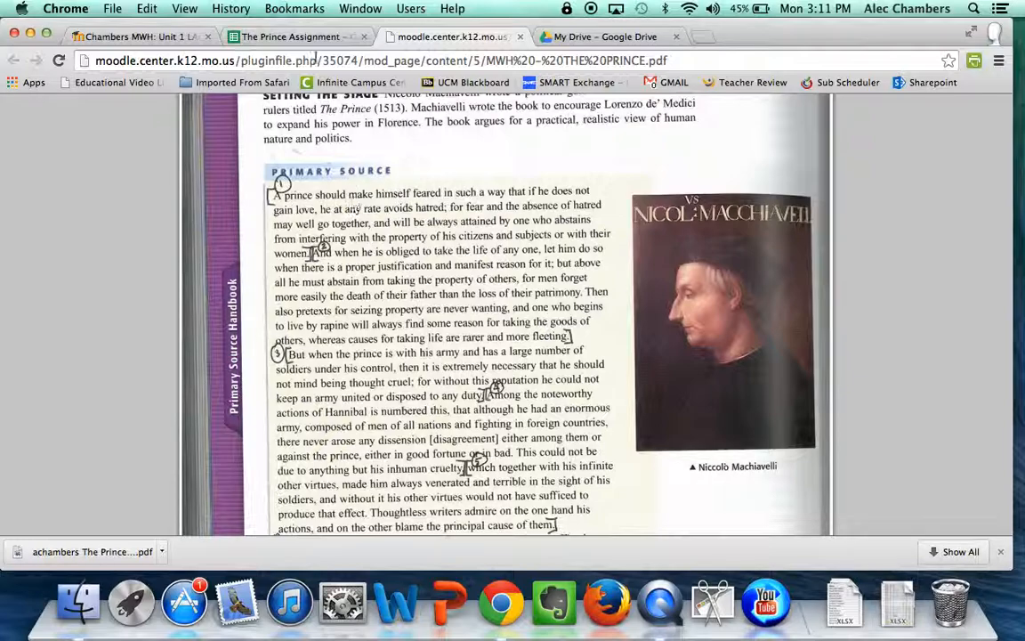
{"action": "left_click", "coordinate": [289, 37]}
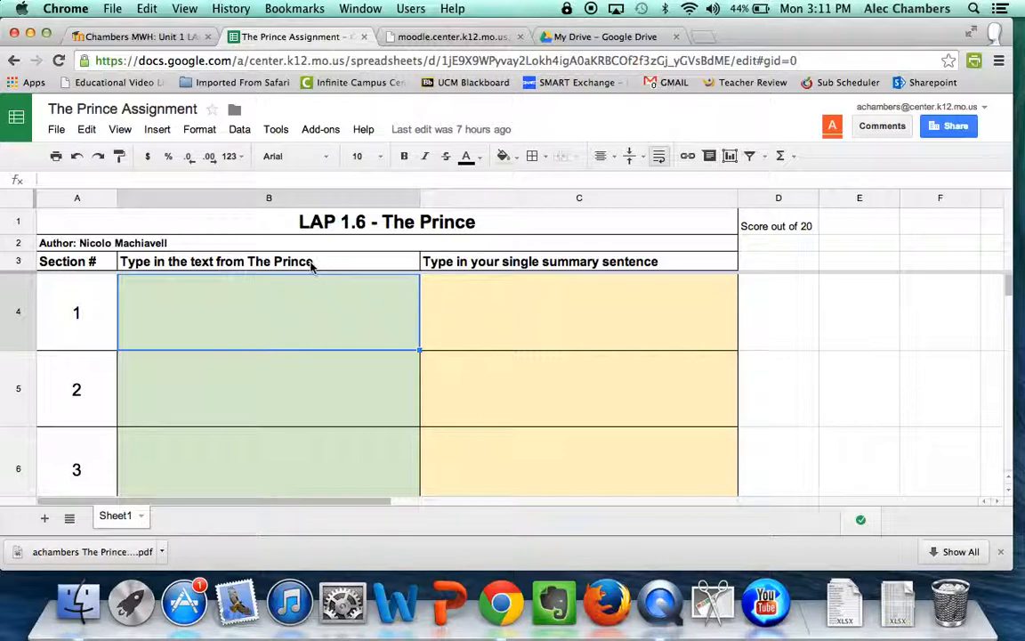
{"action": "mouse_move", "coordinate": [646, 303]}
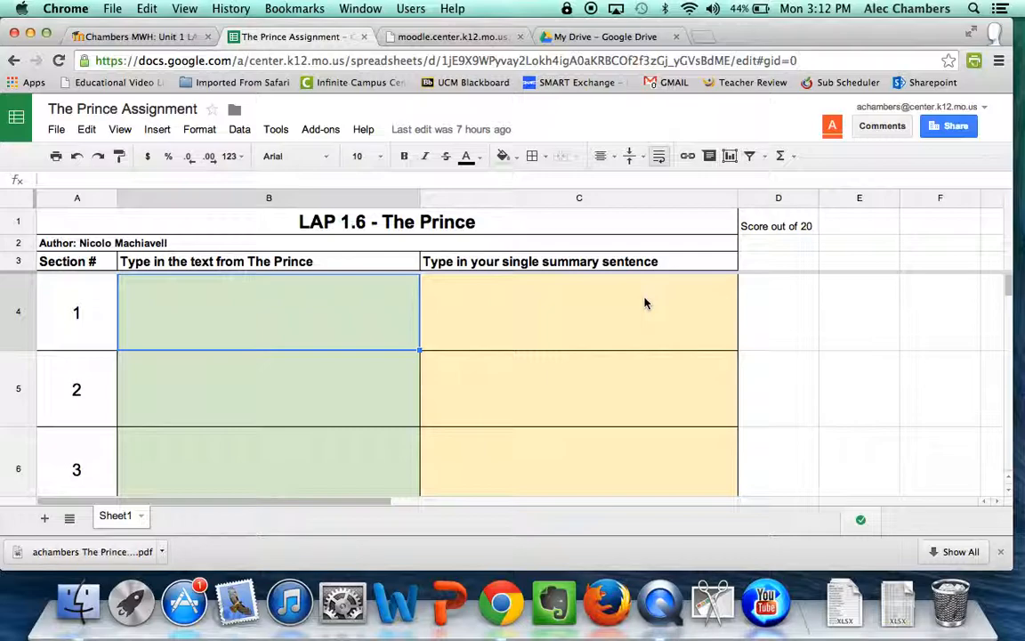
{"action": "mouse_move", "coordinate": [325, 212]}
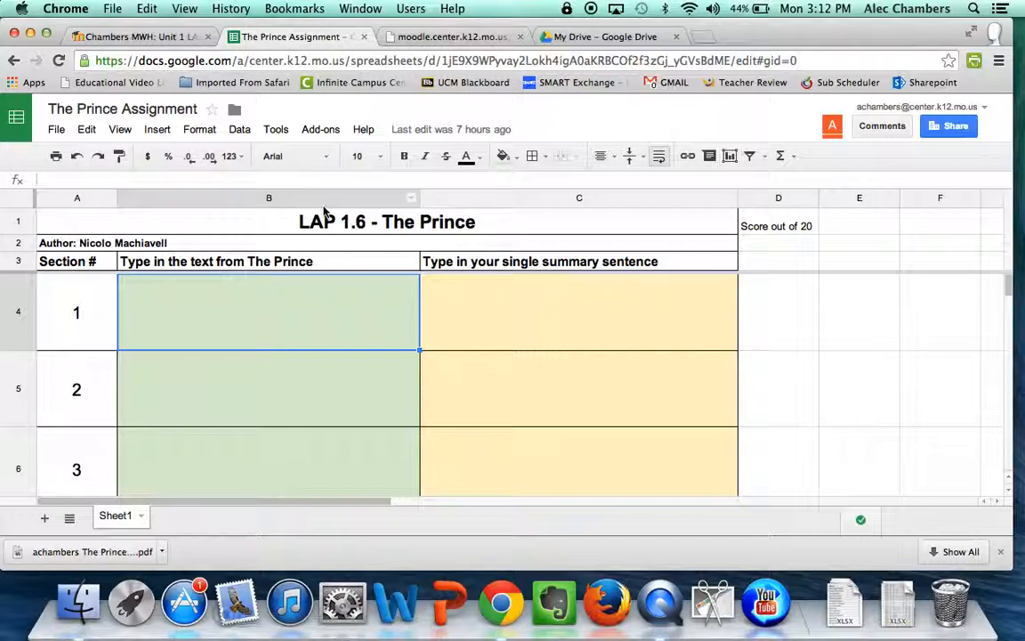
{"action": "left_click", "coordinate": [55, 129]}
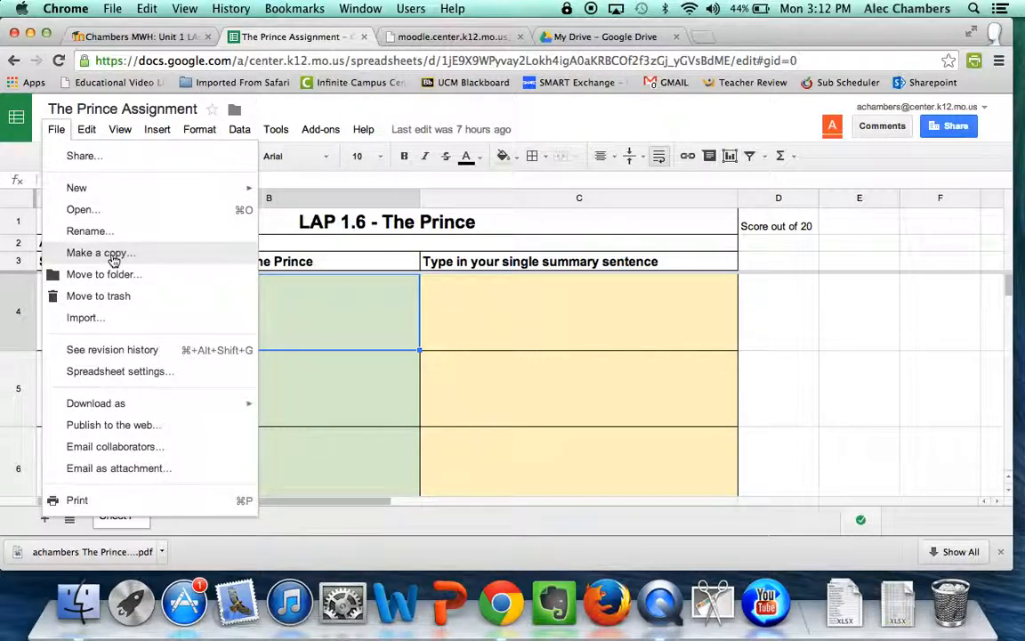
{"action": "left_click", "coordinate": [99, 253]}
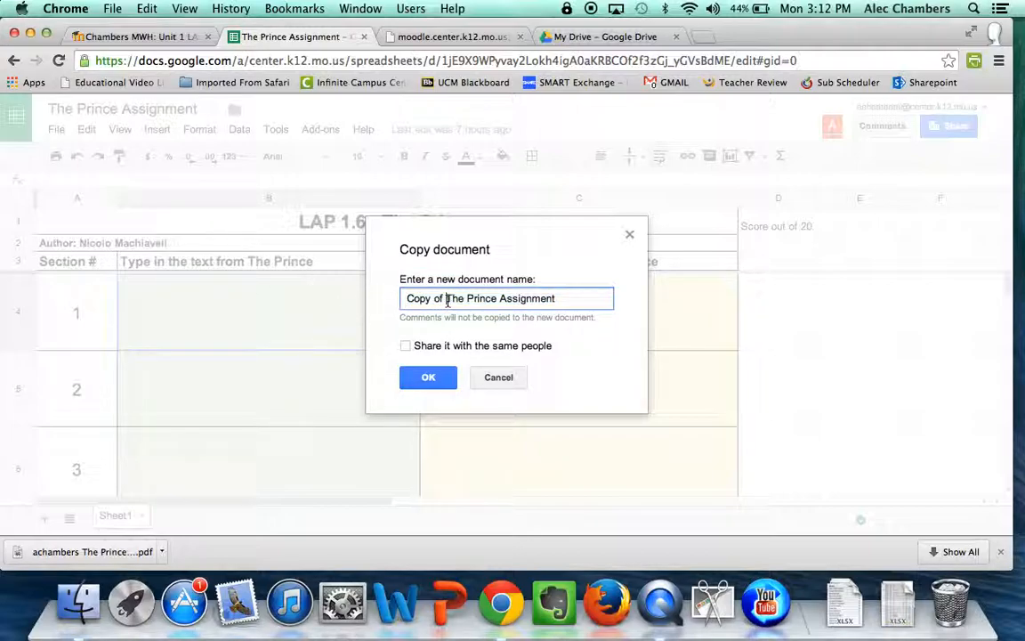
{"action": "double_click", "coordinate": [423, 298]}
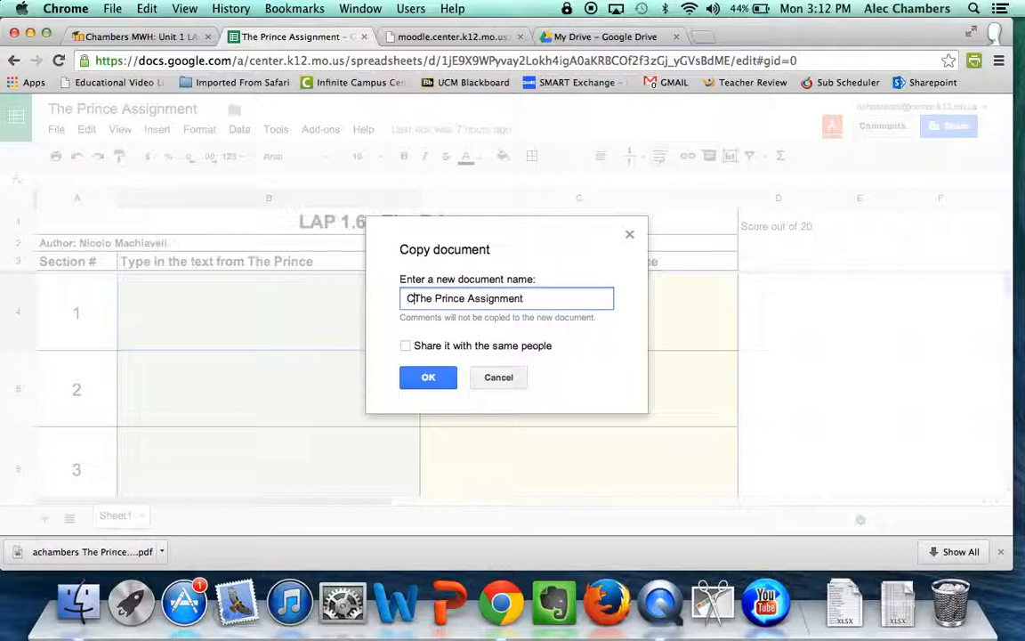
{"action": "type", "text": "Chambers"}
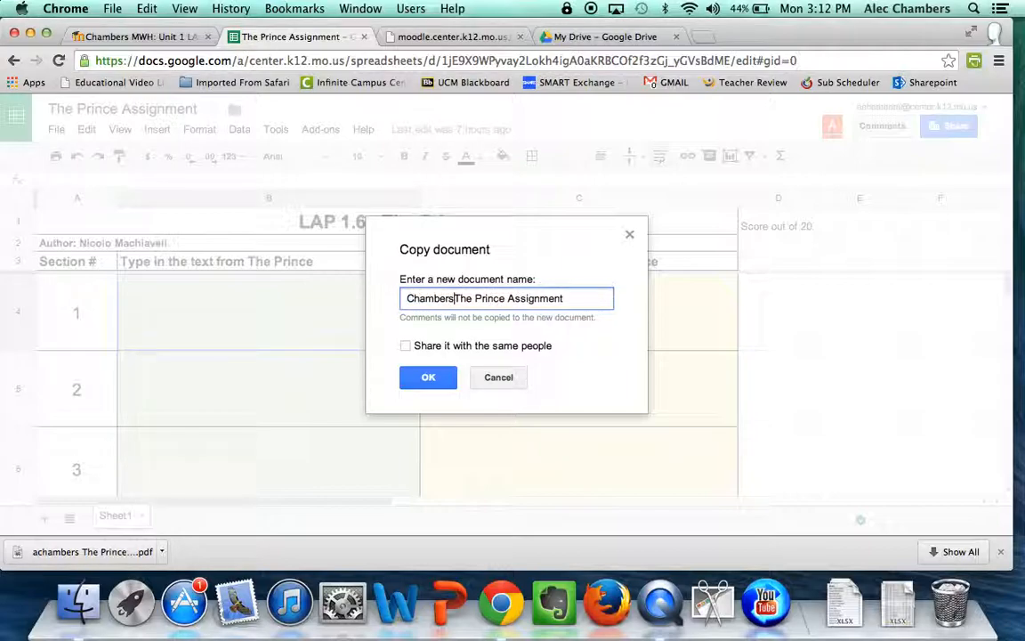
{"action": "type", "text": "_A"}
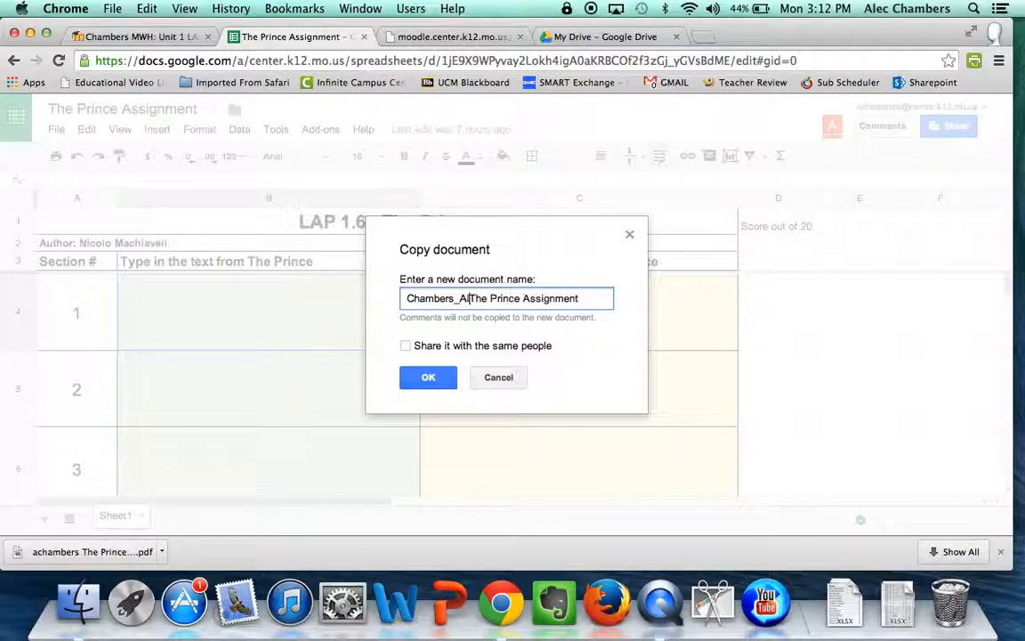
{"action": "type", "text": "lec_"}
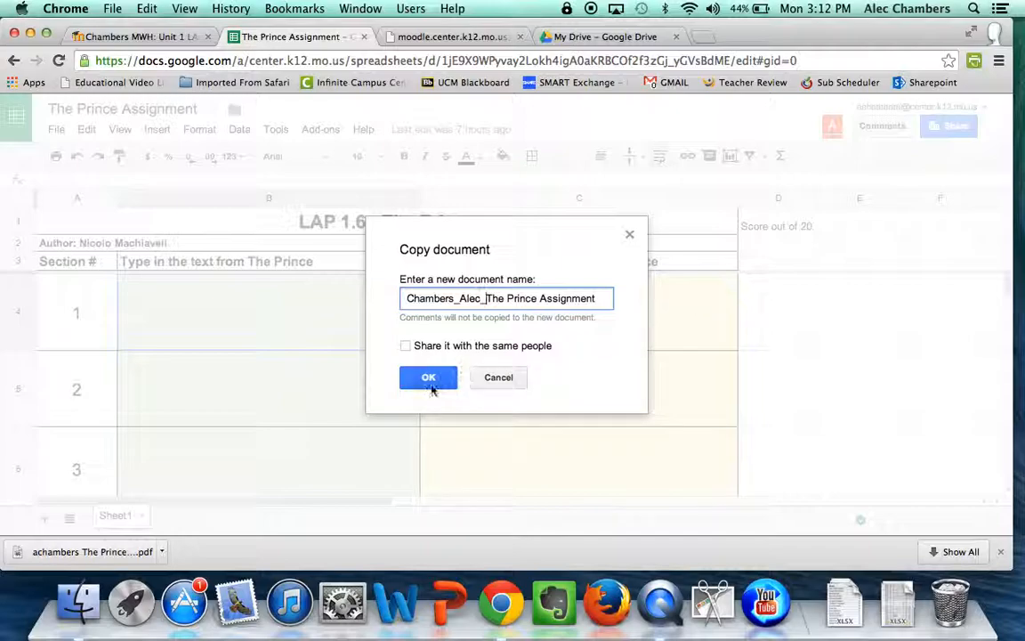
{"action": "left_click", "coordinate": [428, 376]}
{"action": "type", "text": "dk"}
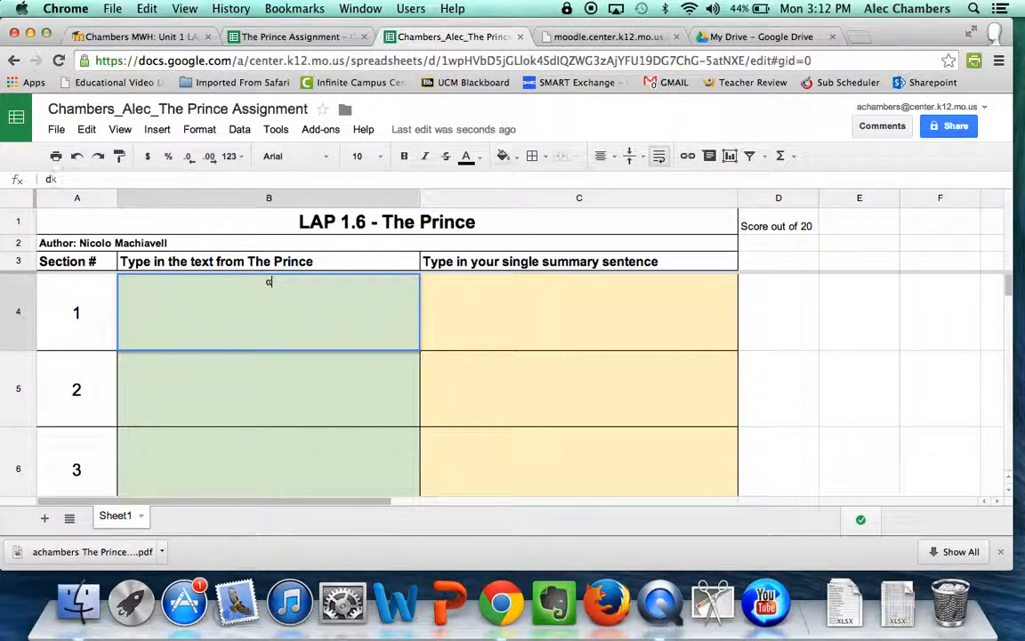
{"action": "left_click", "coordinate": [608, 36]}
{"action": "type", "text": "A pri"}
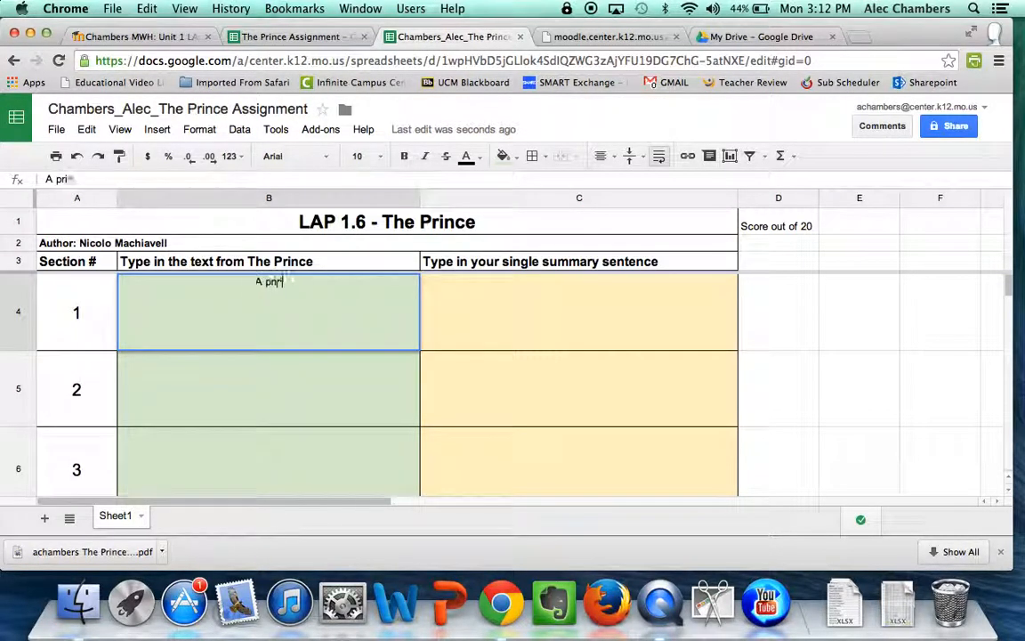
Enter 'A prince should make himself...' in B4 and check it against the reading PDF
{"action": "type", "text": "nce should make"}
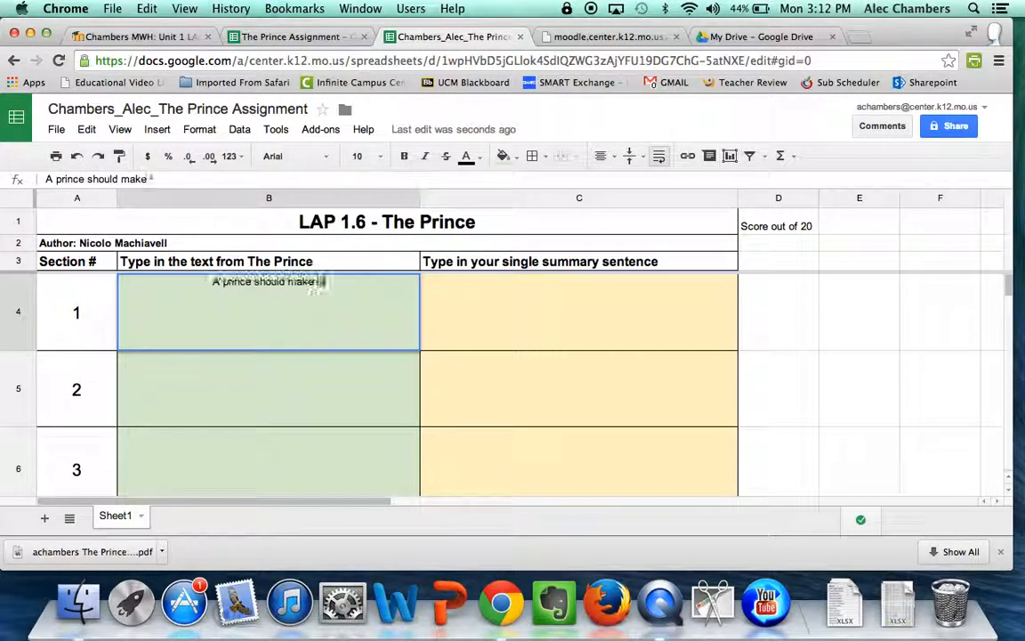
{"action": "left_click", "coordinate": [578, 312]}
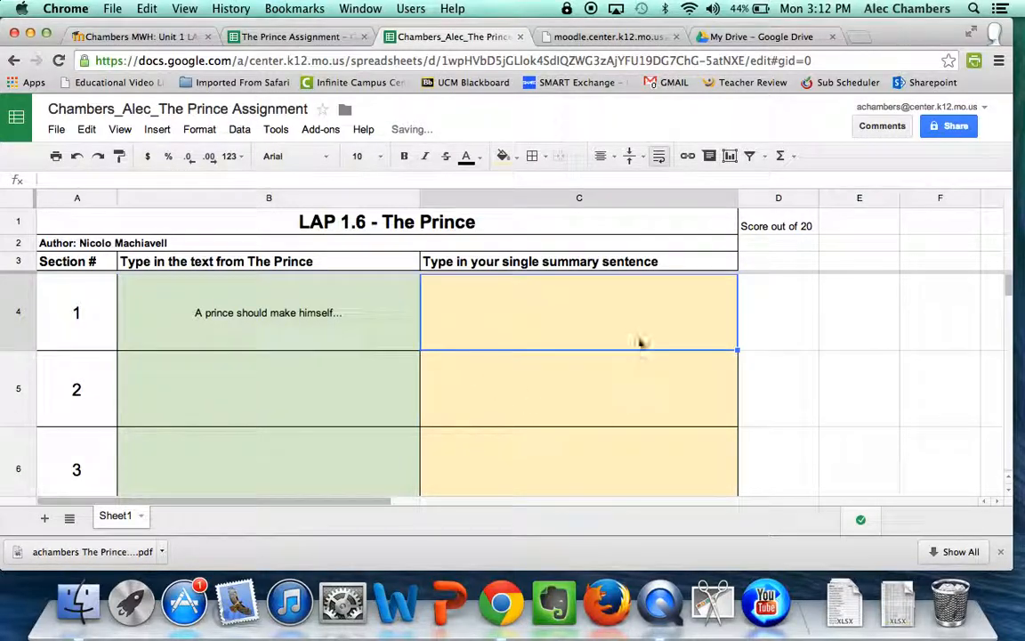
{"action": "mouse_move", "coordinate": [655, 371]}
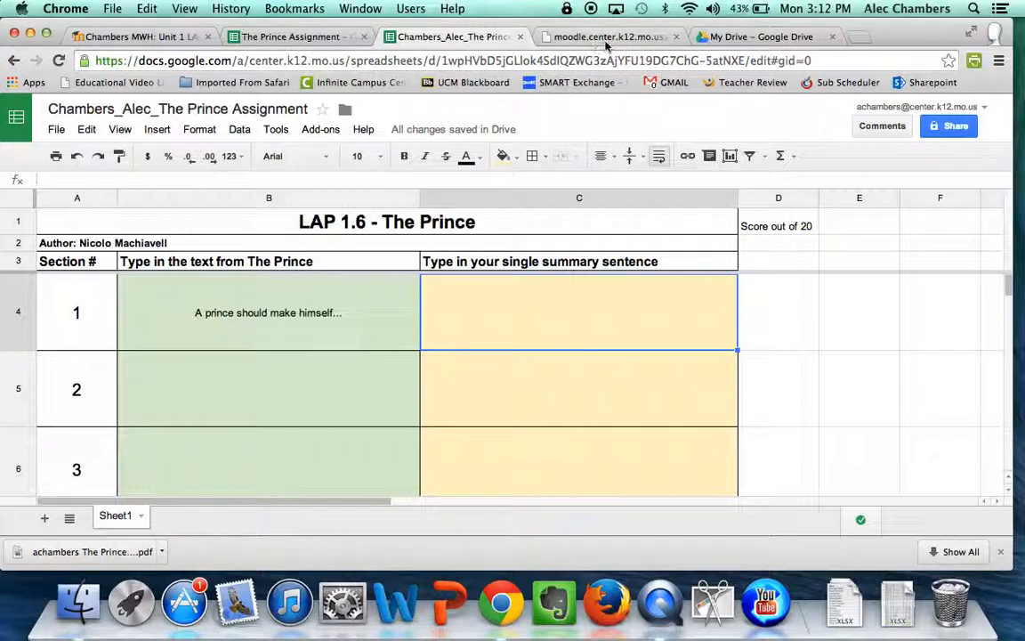
{"action": "left_click", "coordinate": [608, 37]}
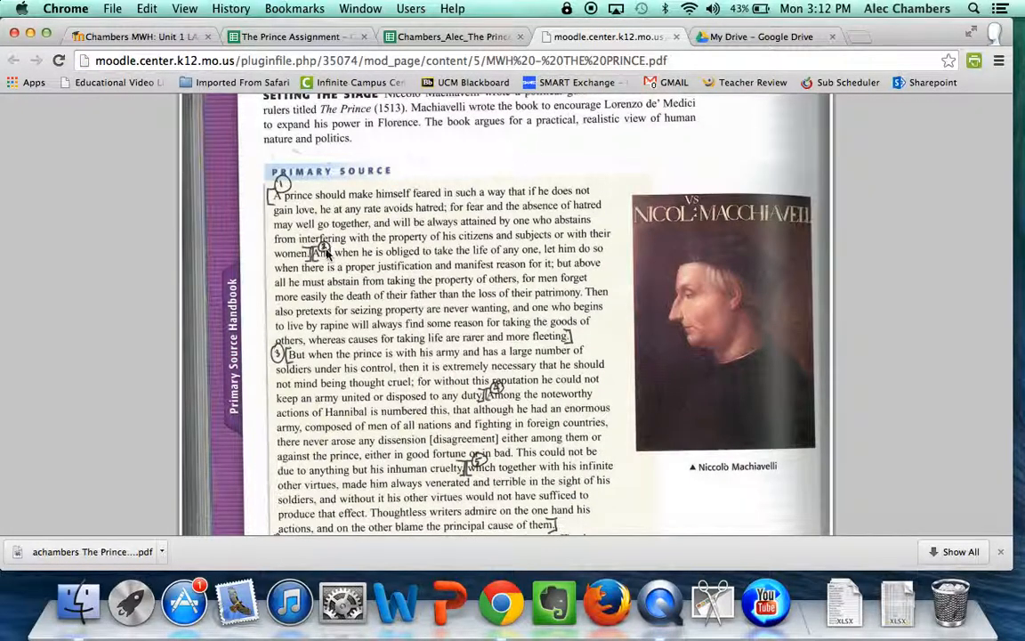
{"action": "left_click", "coordinate": [454, 36]}
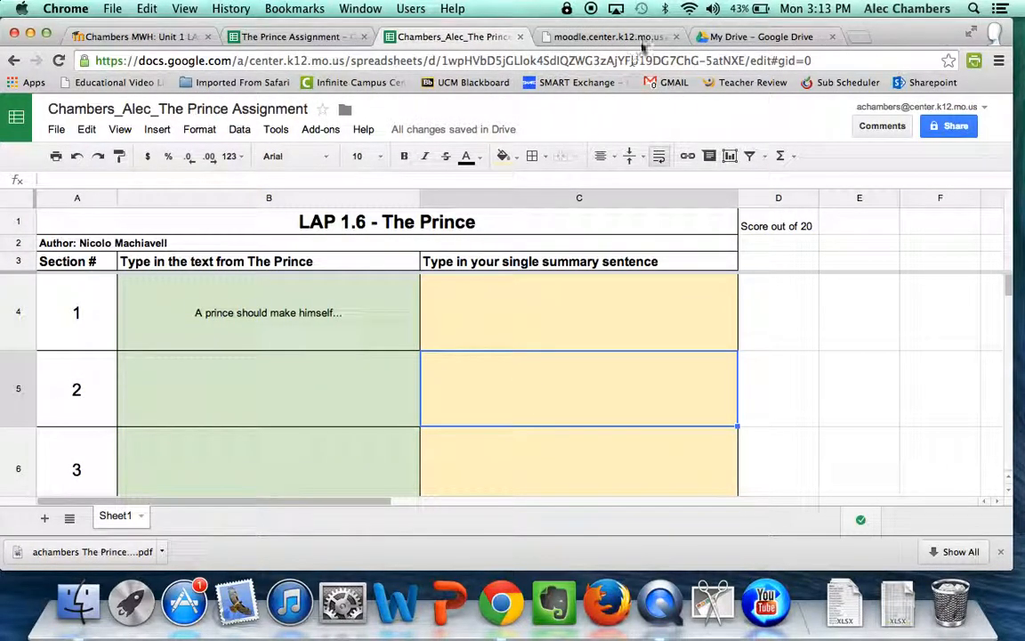
{"action": "left_click", "coordinate": [607, 36]}
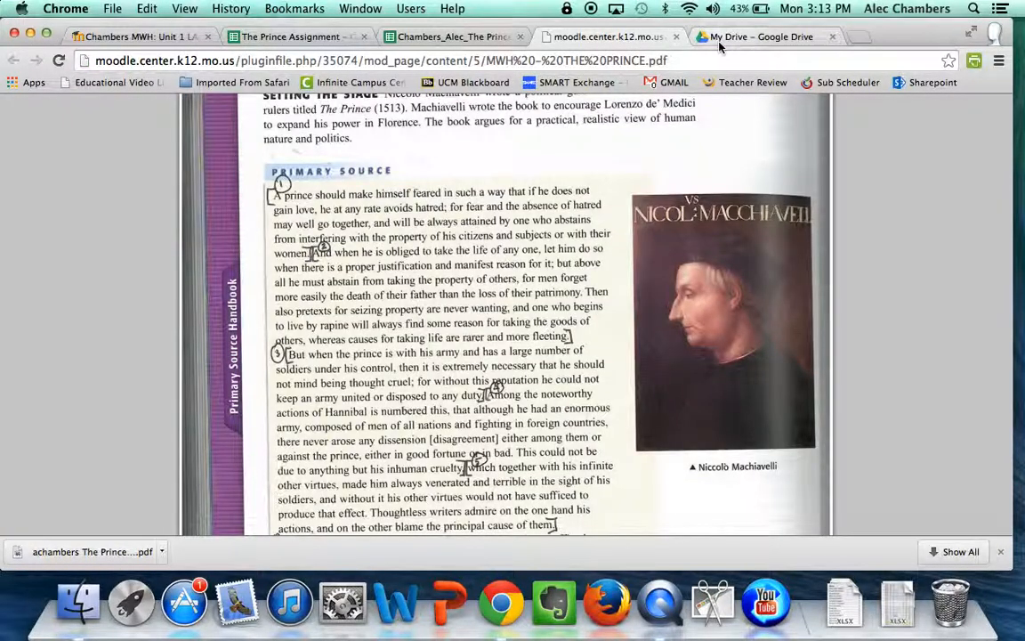
{"action": "left_click", "coordinate": [760, 36]}
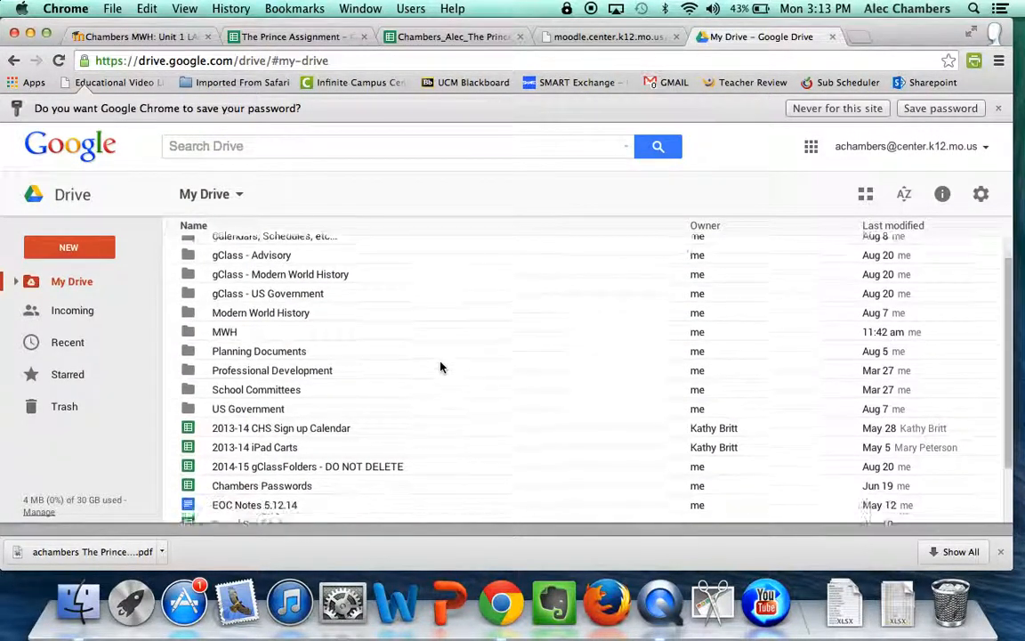
{"action": "scroll", "scroll_direction": "down", "scroll_amount": 3}
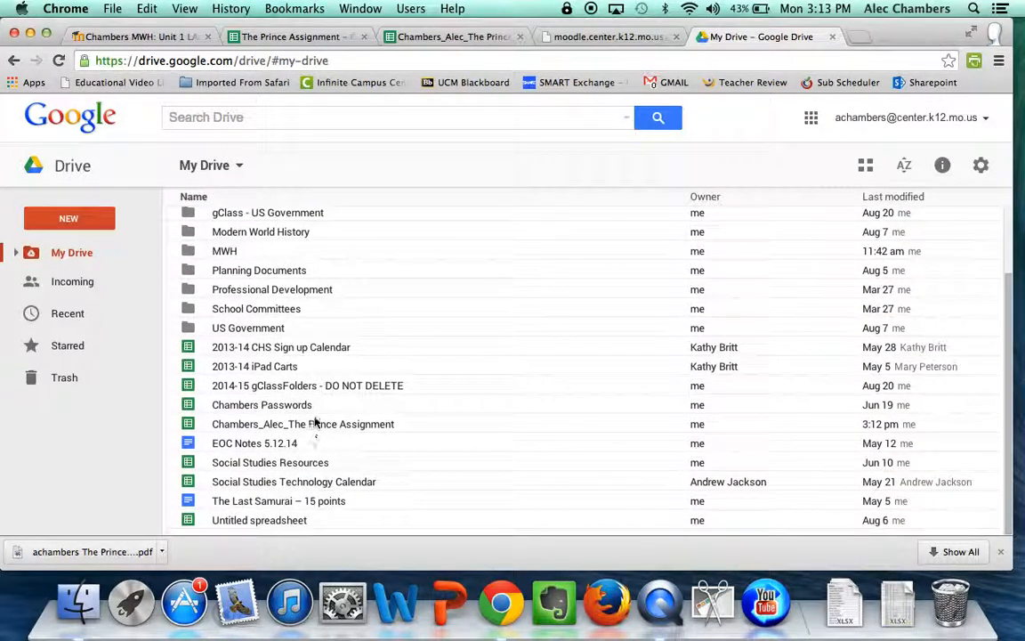
{"action": "left_click", "coordinate": [302, 424]}
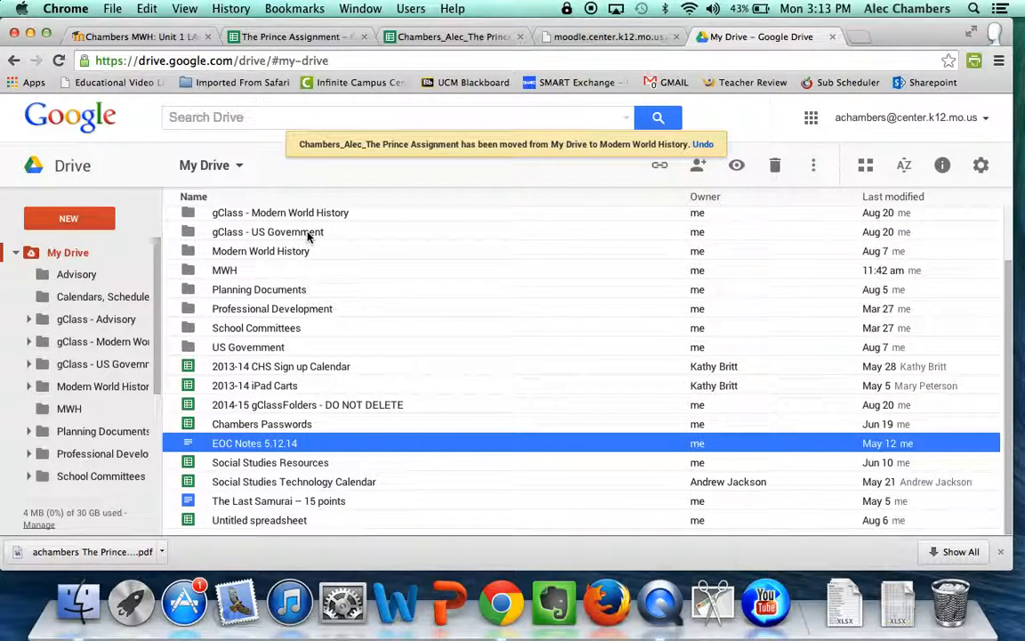
{"action": "mouse_move", "coordinate": [387, 176]}
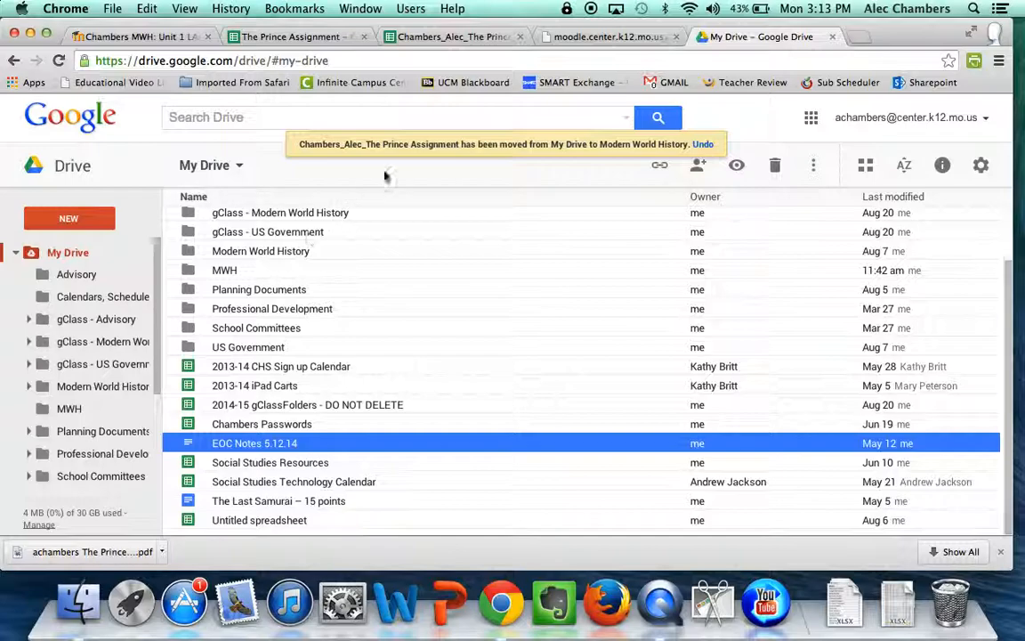
{"action": "left_click", "coordinate": [453, 36]}
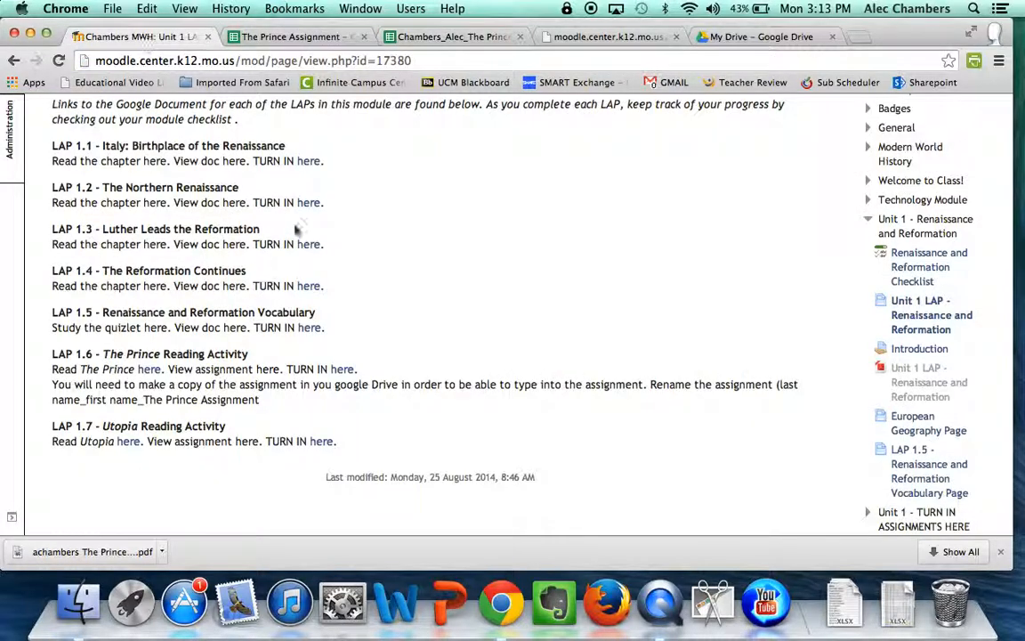
{"action": "mouse_move", "coordinate": [372, 347]}
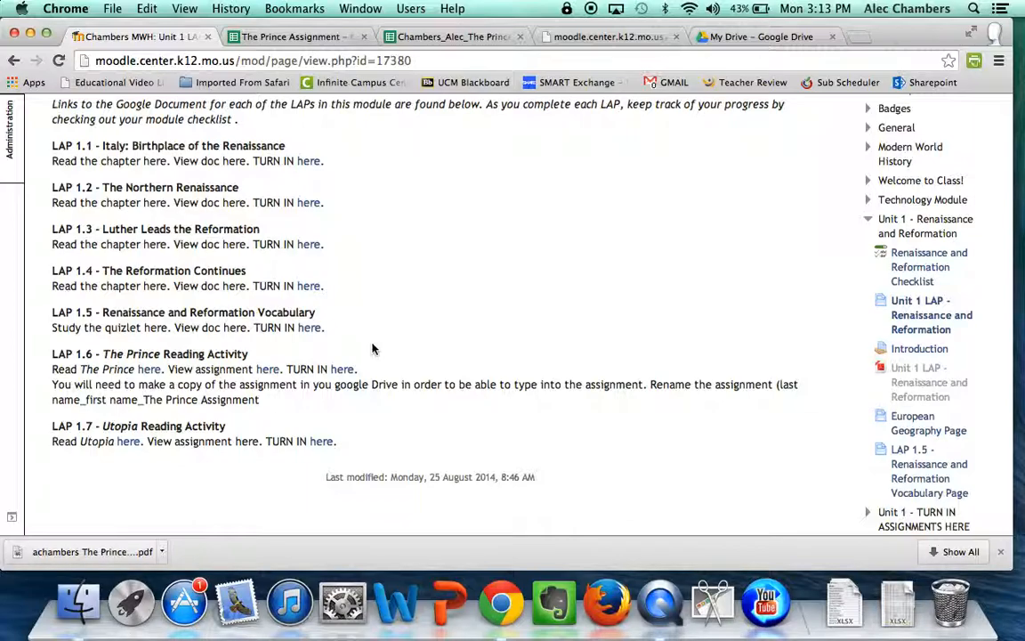
Open TURN IN for LAP 1.6 The Prince Reading Activity and start a file upload
{"action": "left_click", "coordinate": [342, 368]}
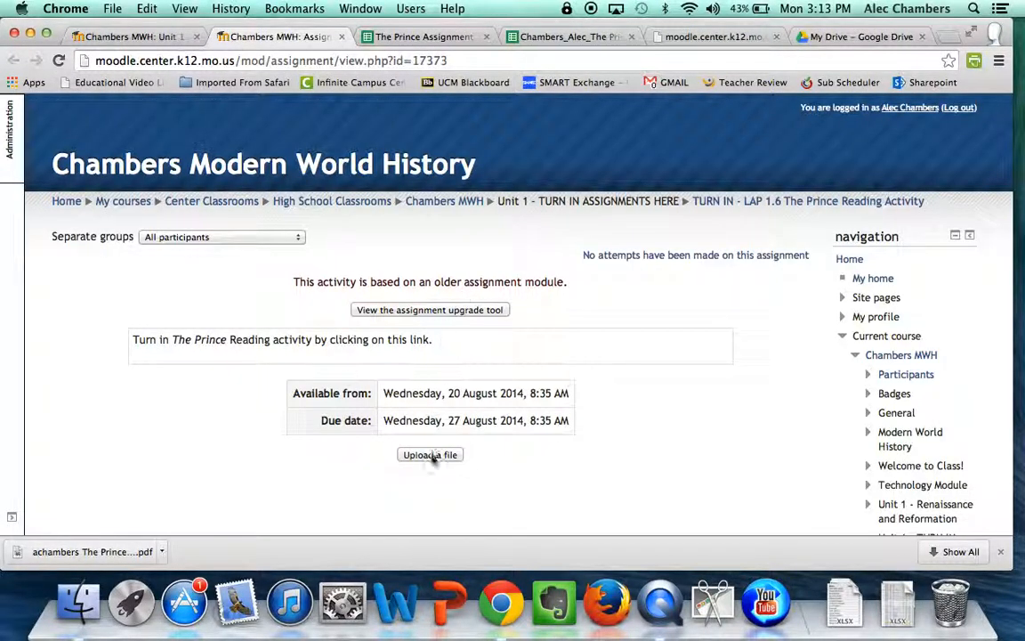
{"action": "left_click", "coordinate": [430, 454]}
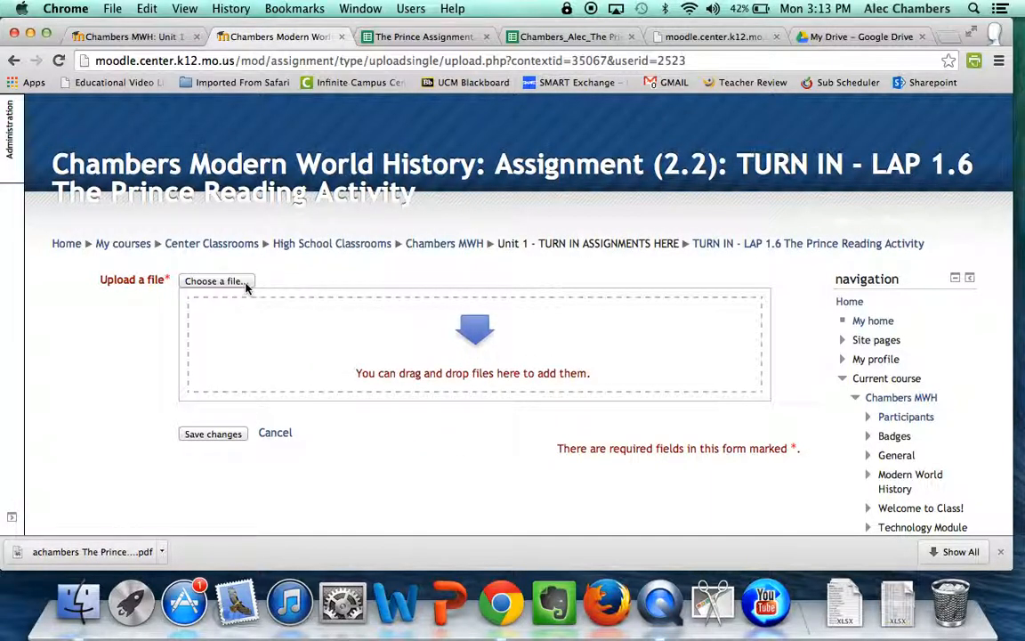
{"action": "left_click", "coordinate": [216, 280]}
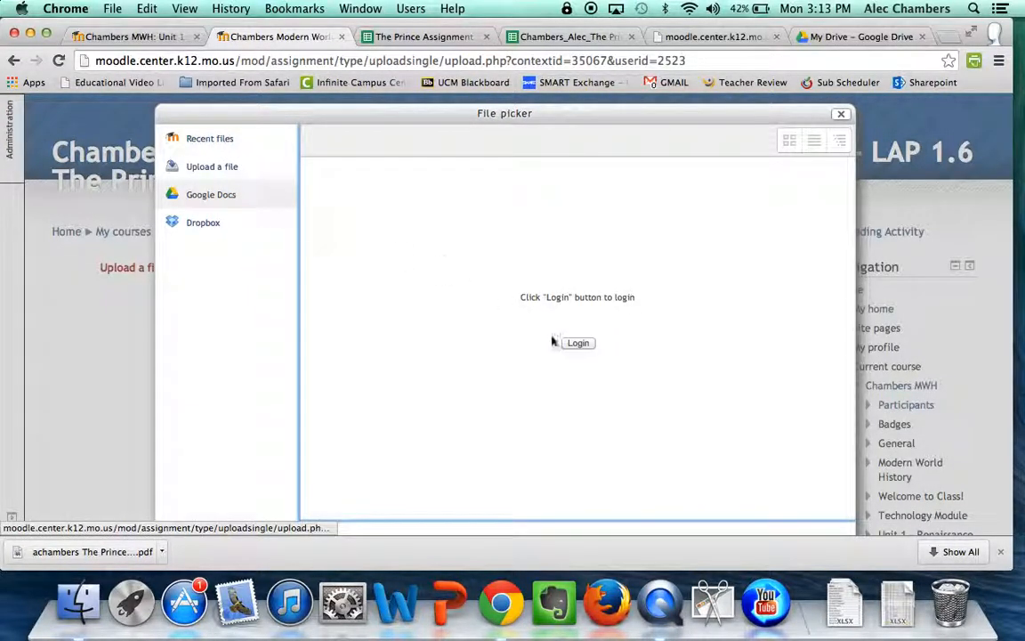
{"action": "left_click", "coordinate": [577, 342]}
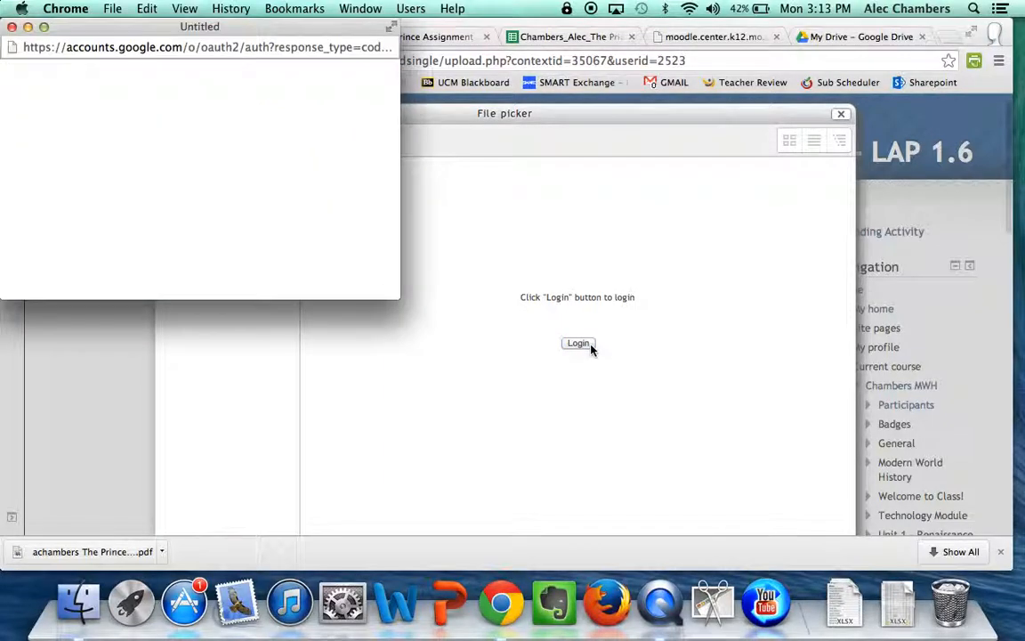
{"action": "left_click", "coordinate": [578, 342]}
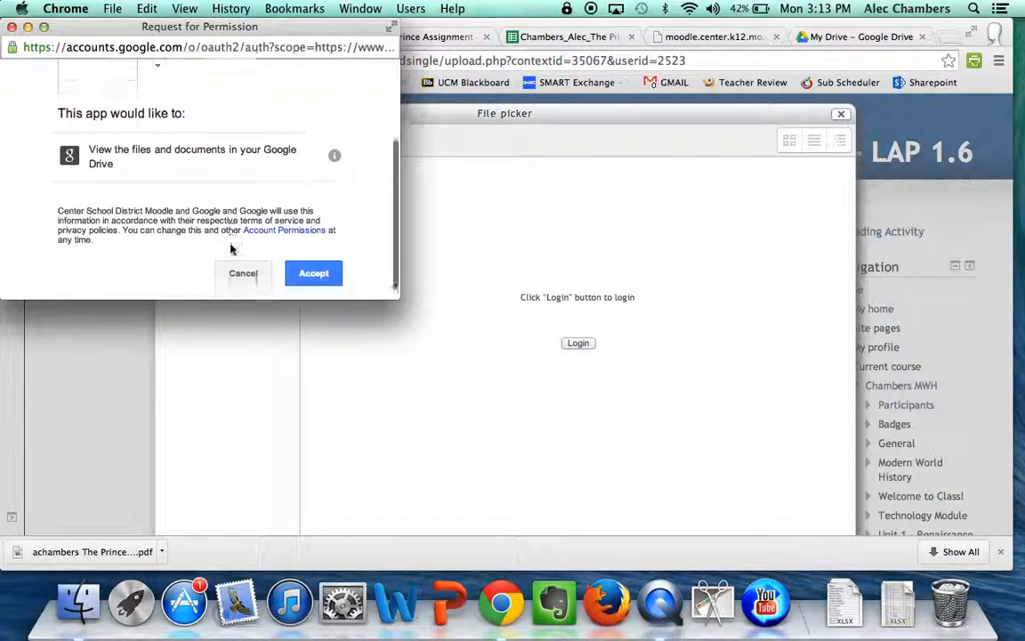
{"action": "left_click", "coordinate": [313, 272]}
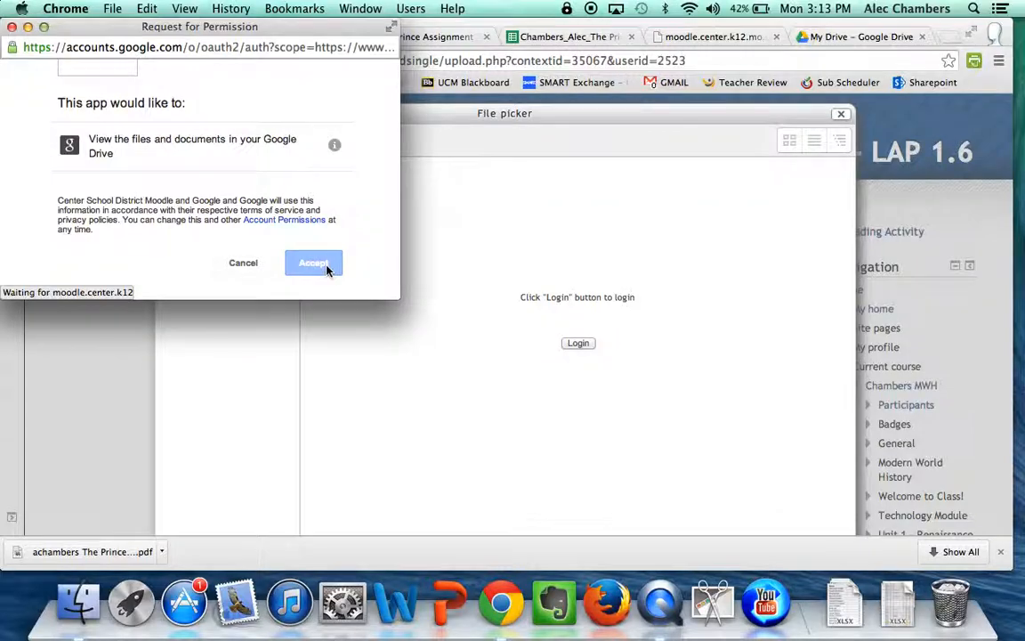
{"action": "left_click", "coordinate": [313, 263]}
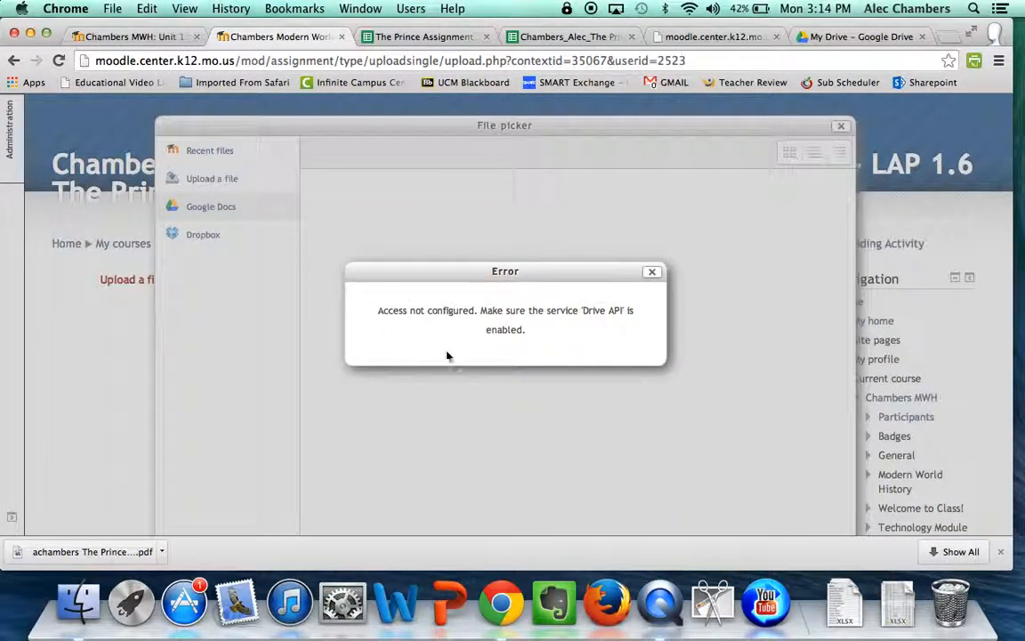
{"action": "mouse_move", "coordinate": [630, 292]}
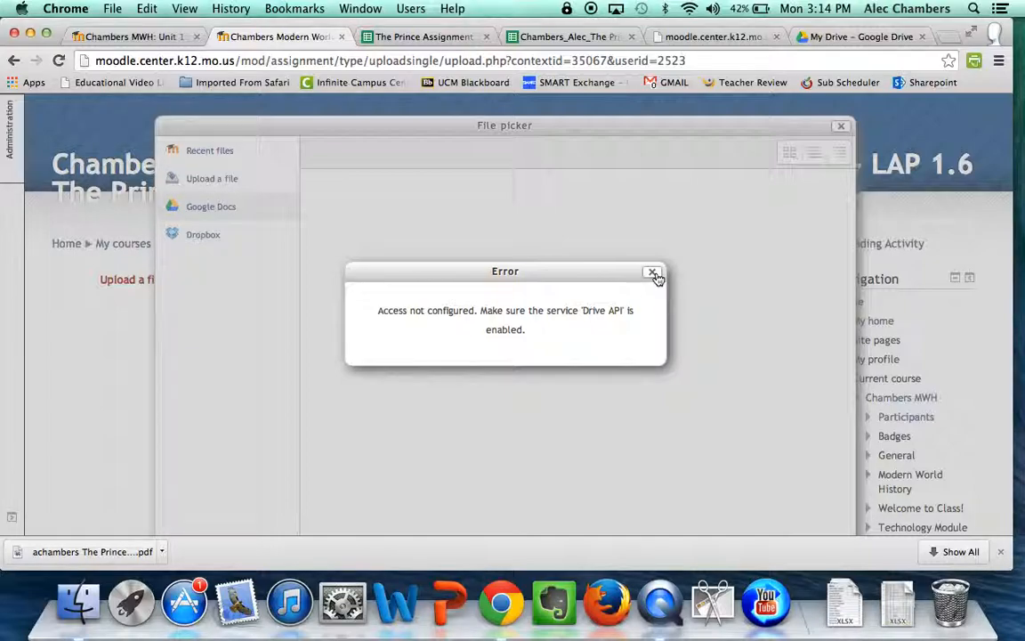
{"action": "left_click", "coordinate": [652, 272]}
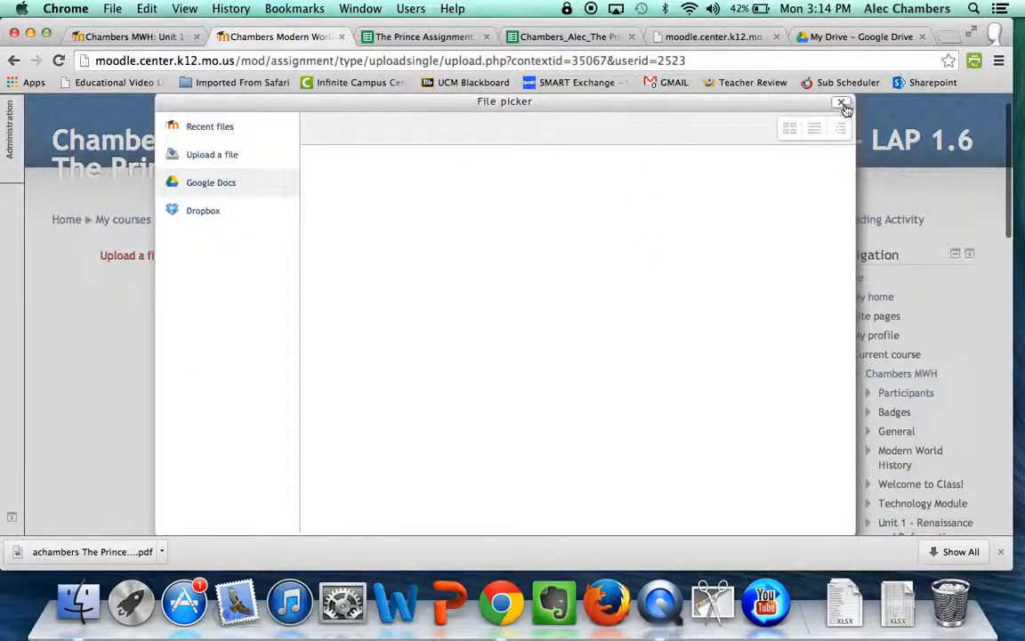
{"action": "left_click", "coordinate": [841, 104]}
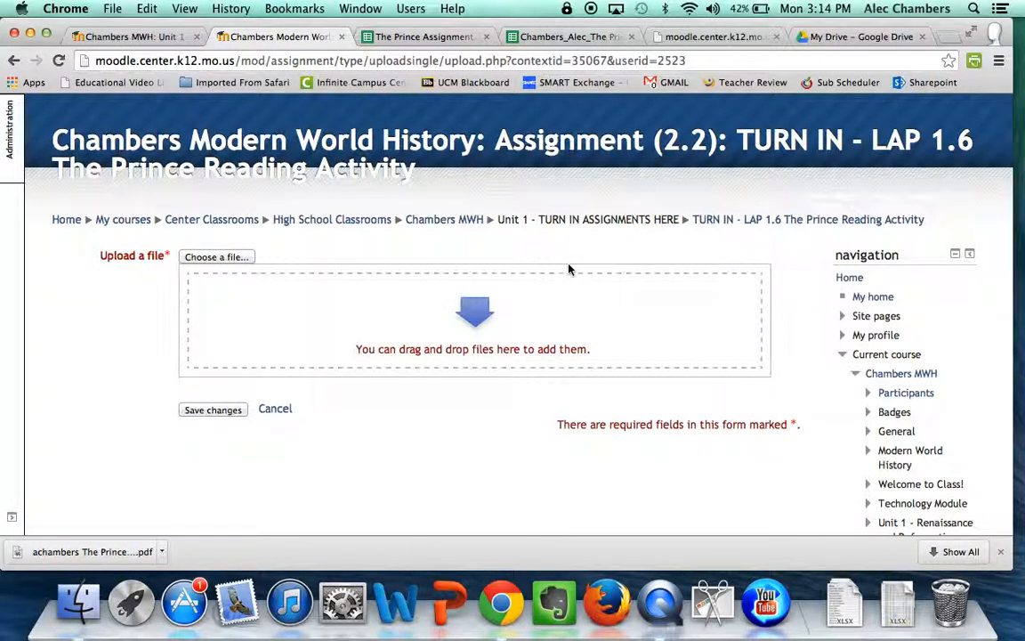
{"action": "mouse_move", "coordinate": [597, 249]}
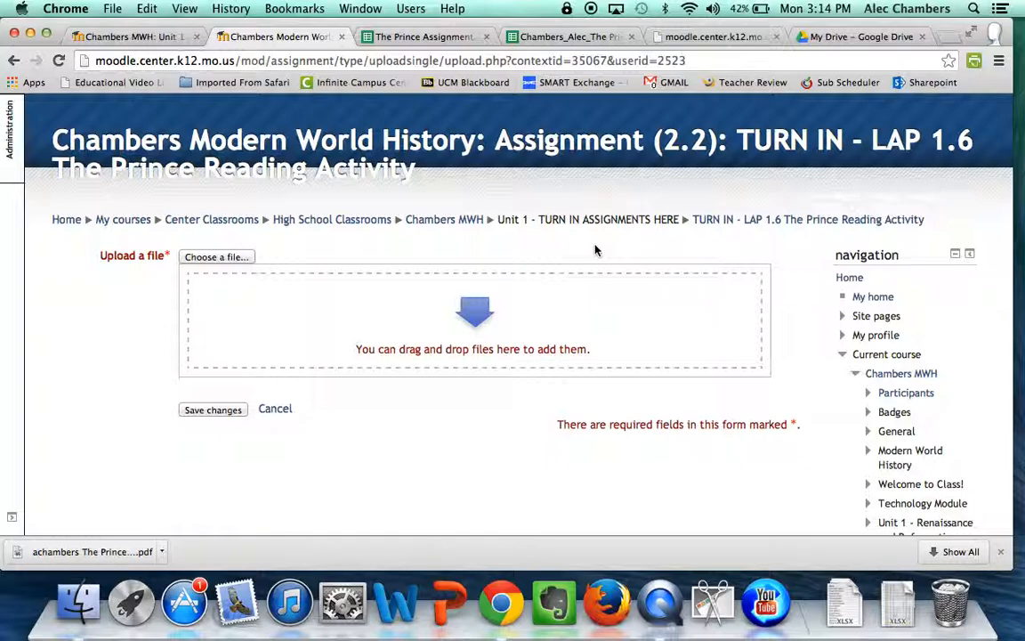